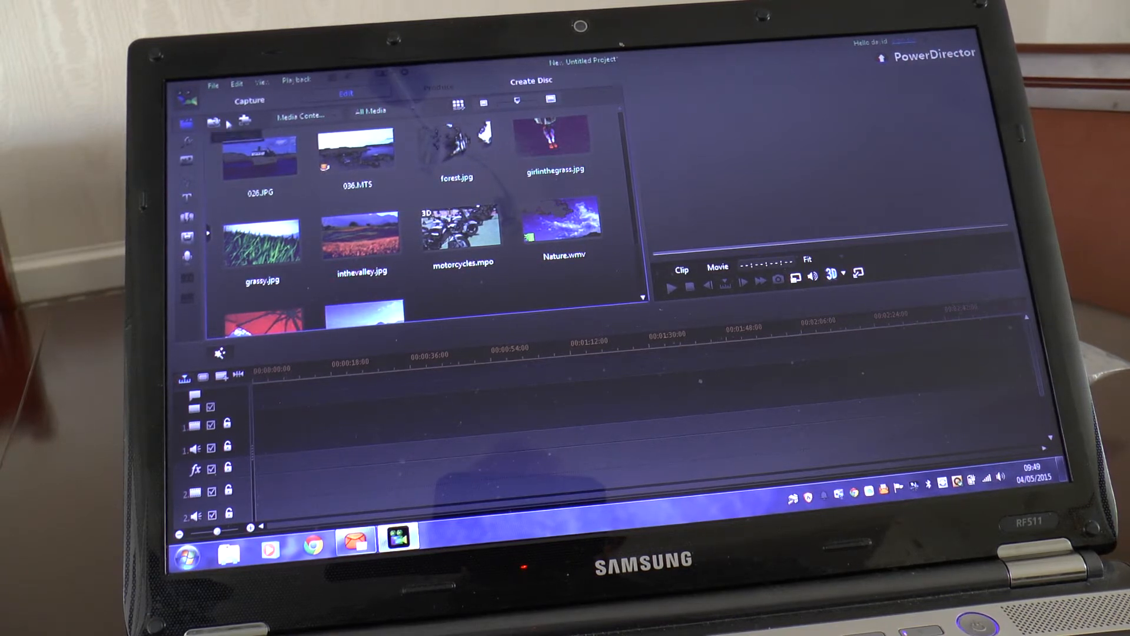
Step: Place 026.JPG and 036.MTS on the timeline and open the photo in PiP Designer
{"action": "left_click", "coordinate": [260, 155]}
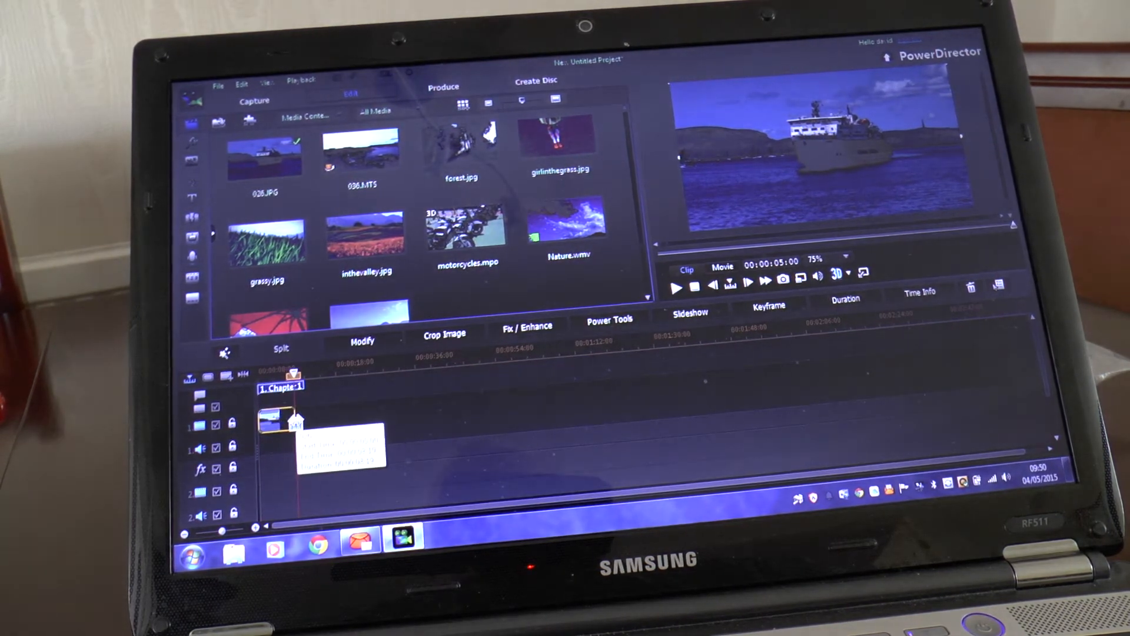
{"action": "left_click", "coordinate": [460, 144]}
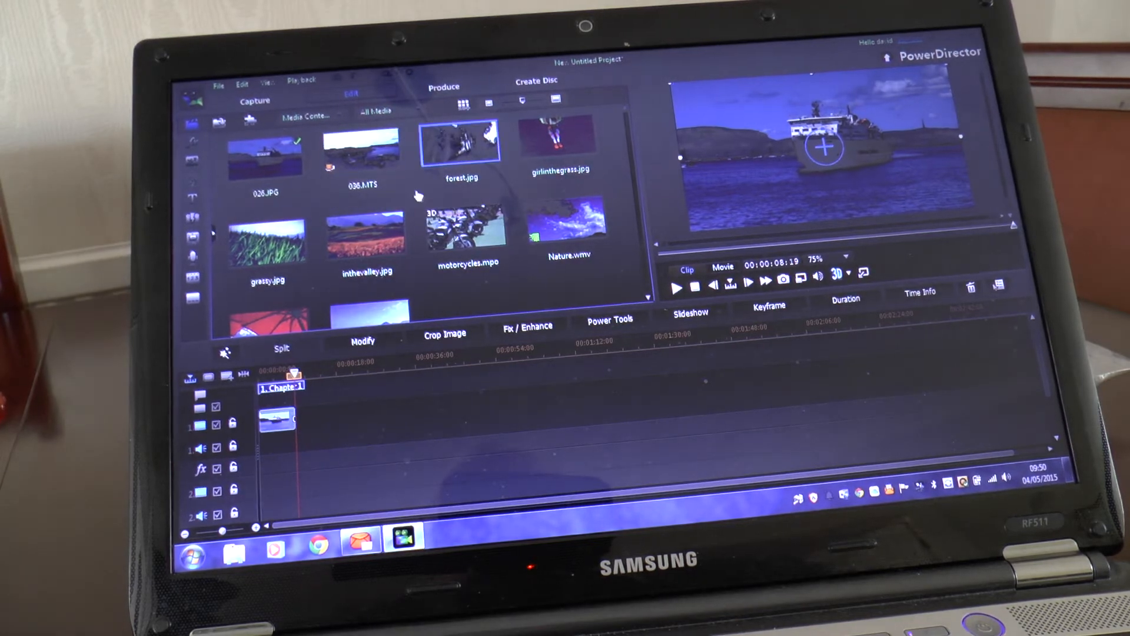
{"action": "left_click", "coordinate": [360, 148]}
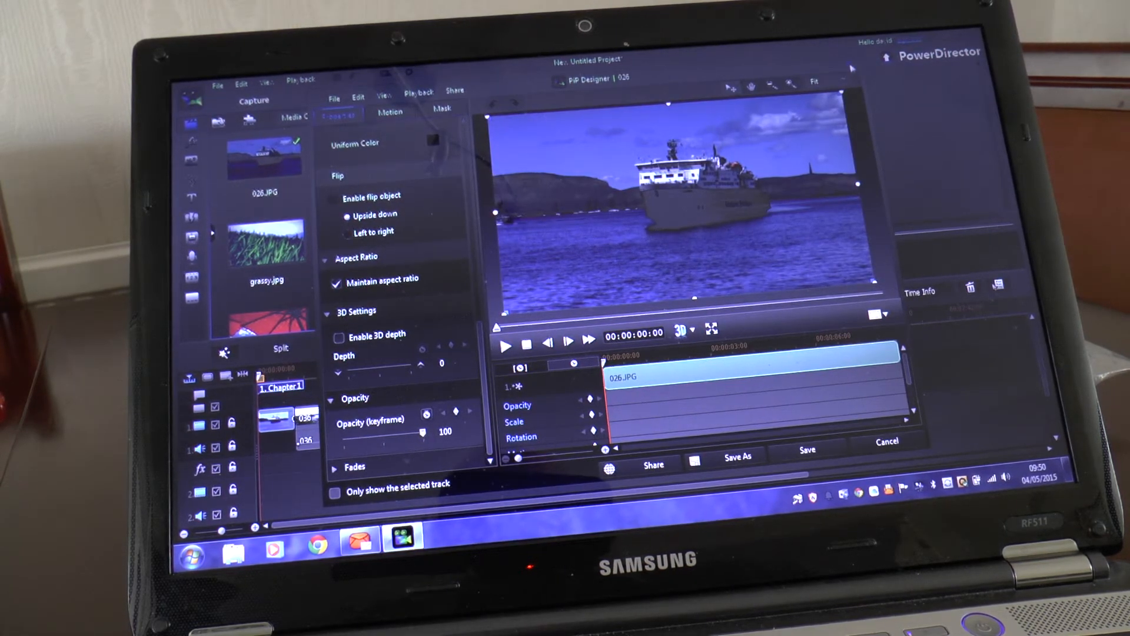
Step: Close PiP Designer to return to the Edit workspace with both clips on the timeline
{"action": "left_click", "coordinate": [886, 440]}
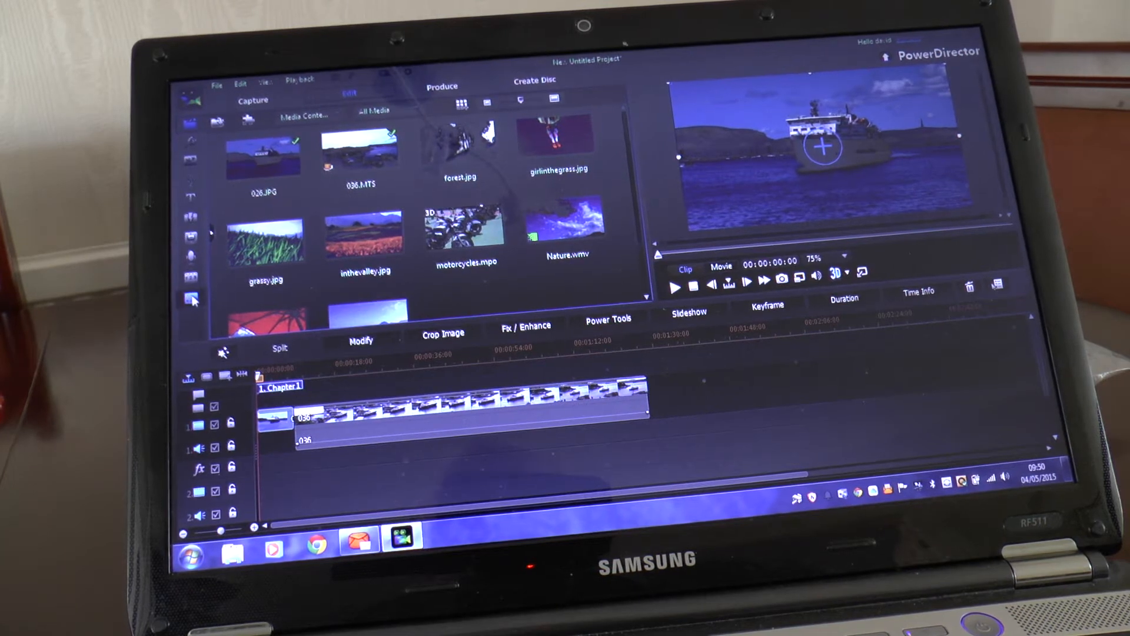
{"action": "mouse_move", "coordinate": [193, 299]}
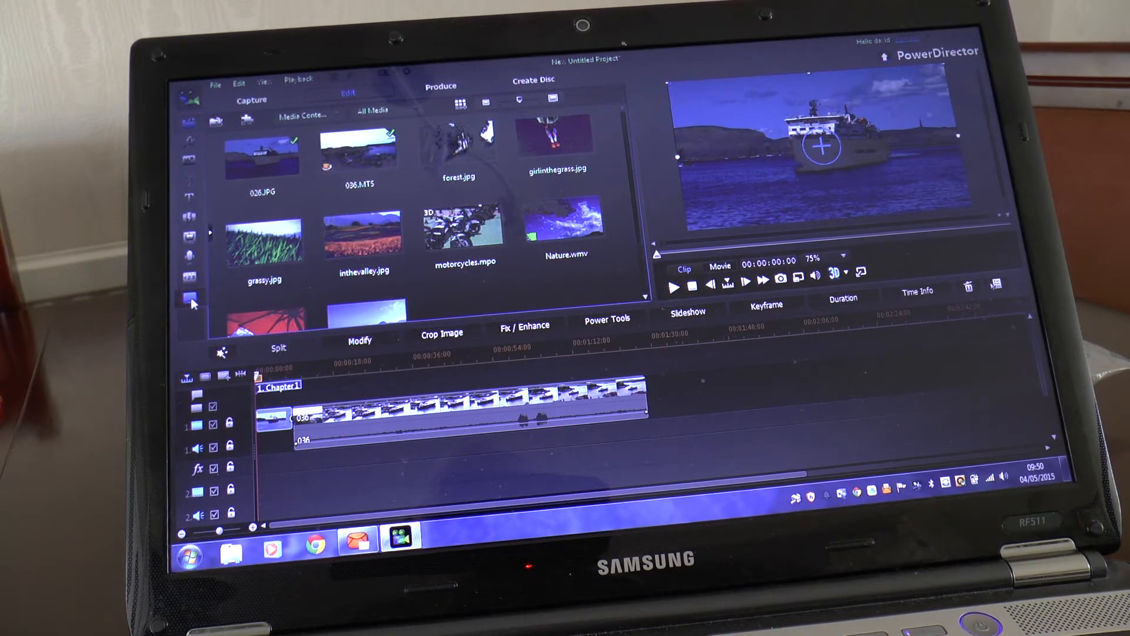
Step: Open the Subtitle Room and its Character font settings dialog
{"action": "left_click", "coordinate": [190, 298]}
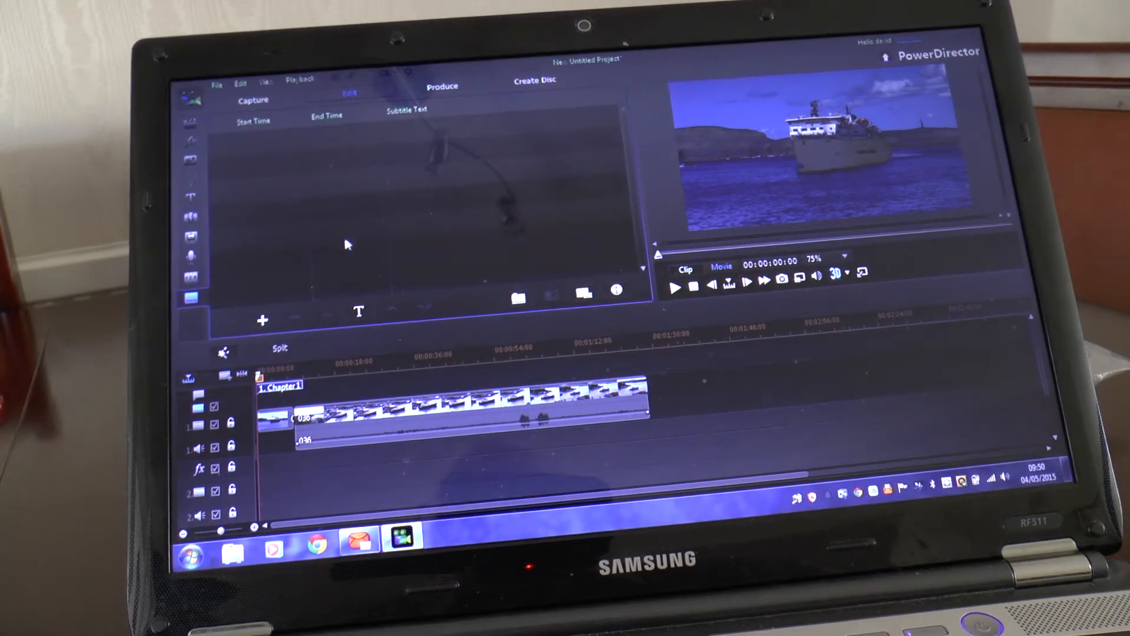
{"action": "left_click", "coordinate": [359, 311]}
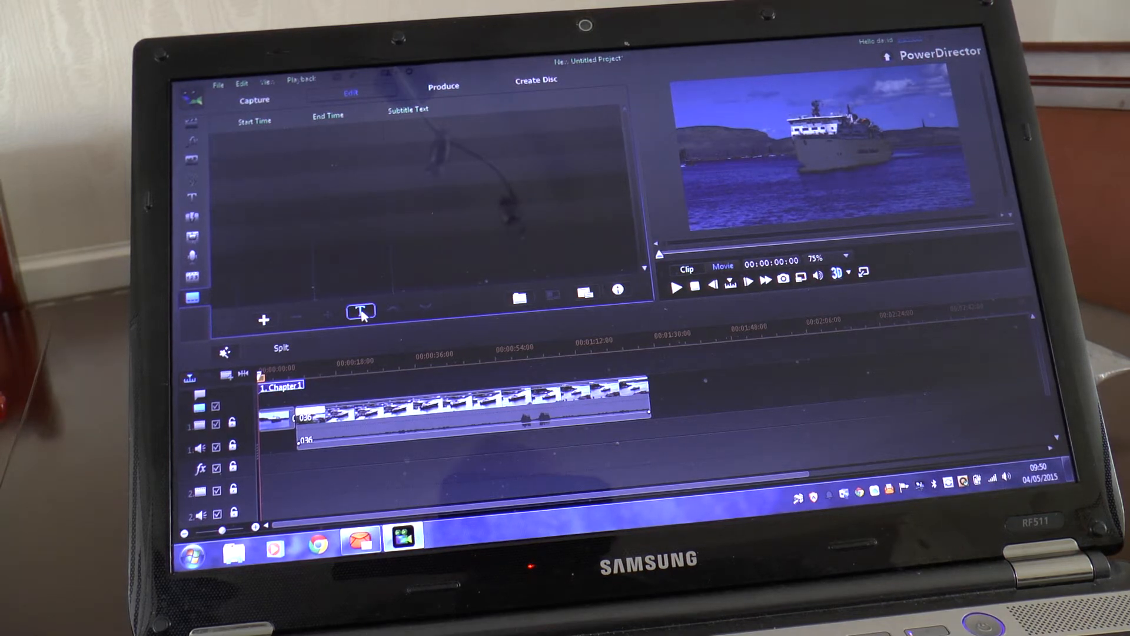
{"action": "left_click", "coordinate": [360, 312]}
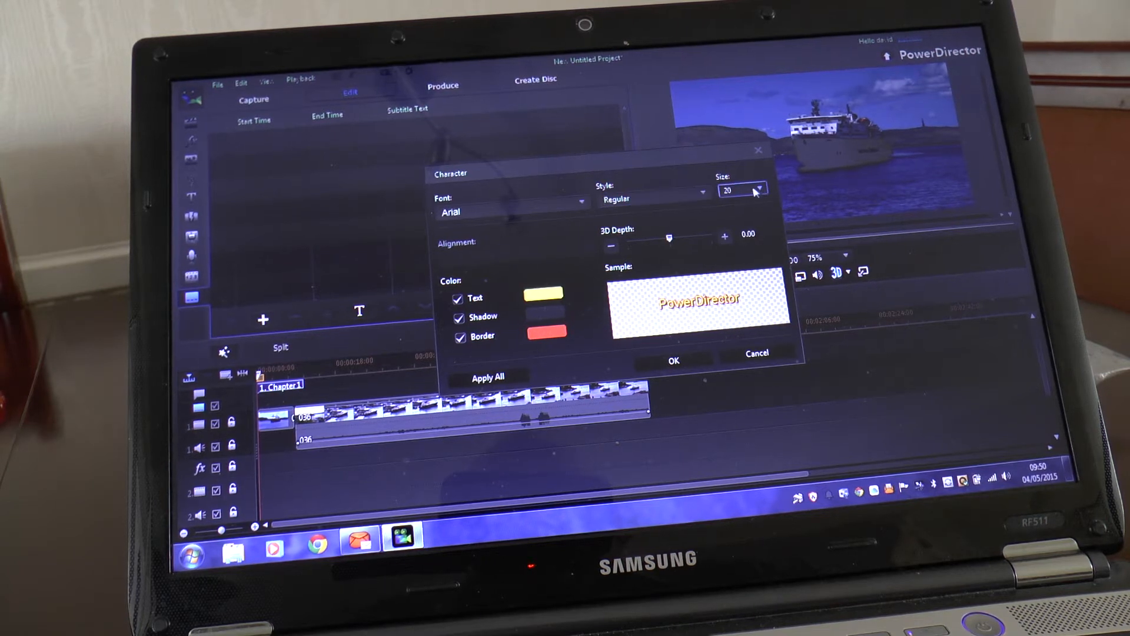
Step: Set the subtitle font size to 24 in the Character dialog and confirm
{"action": "left_click", "coordinate": [759, 191]}
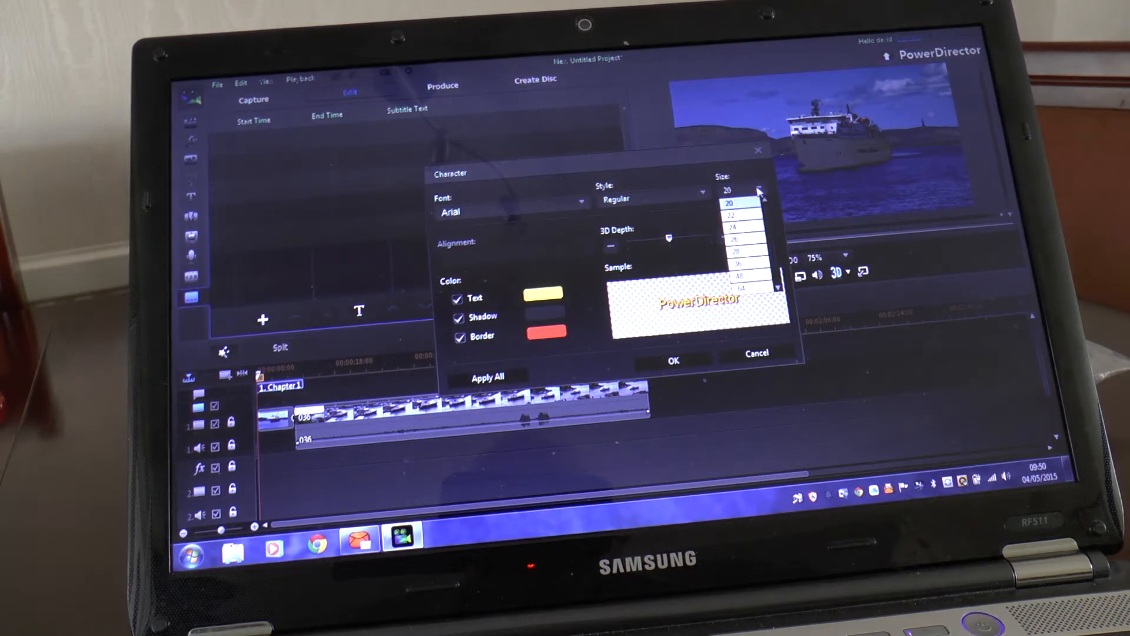
{"action": "left_click", "coordinate": [740, 216]}
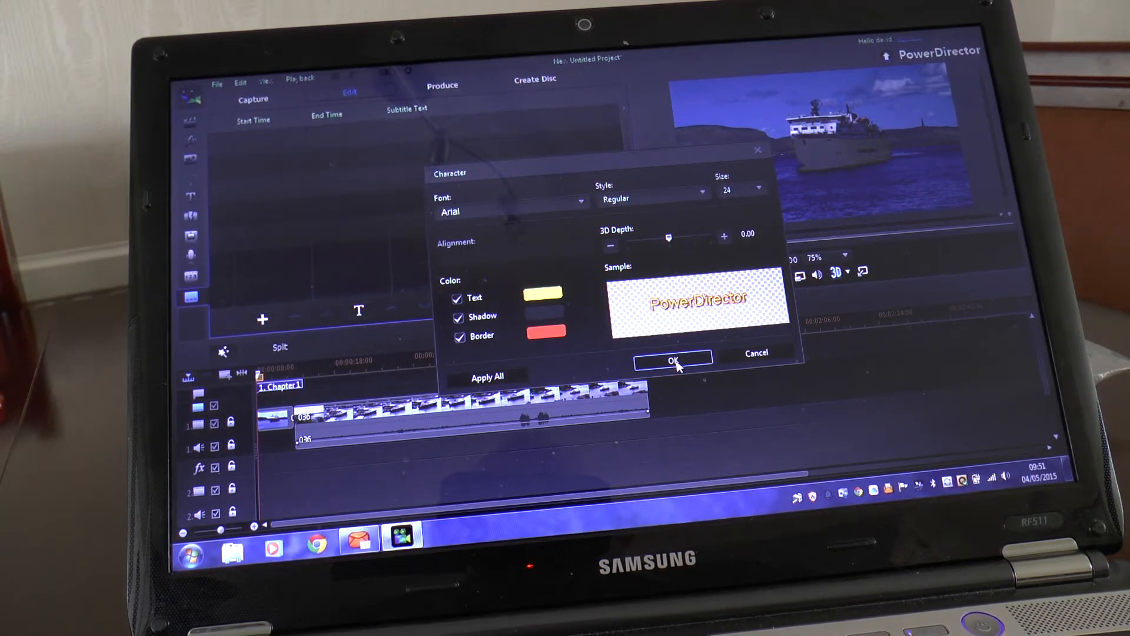
{"action": "left_click", "coordinate": [672, 359]}
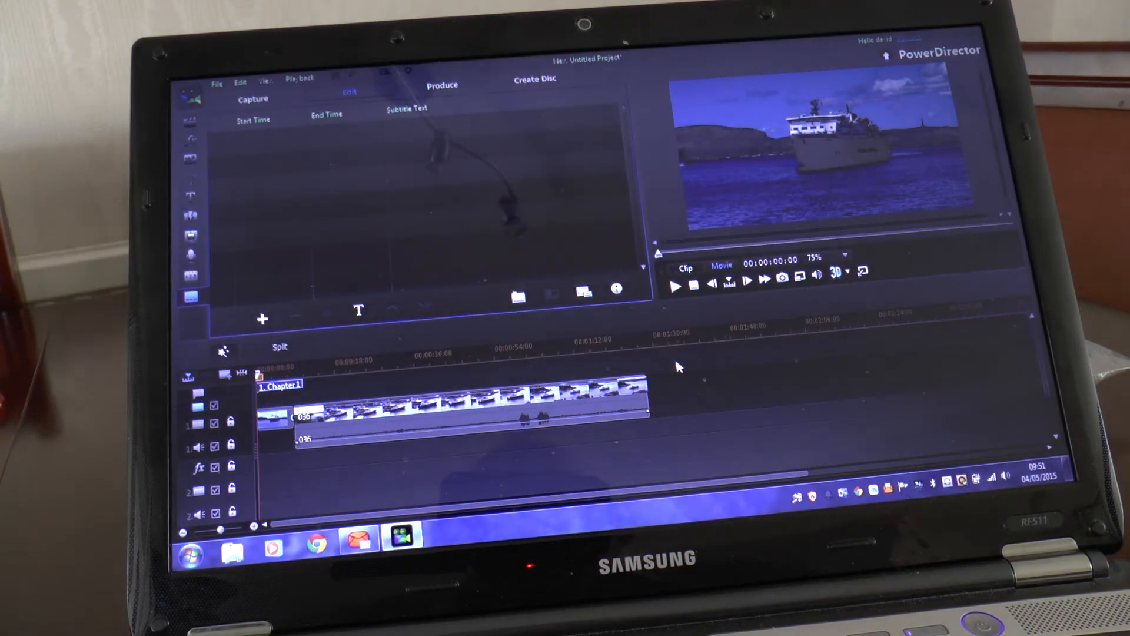
{"action": "mouse_move", "coordinate": [262, 319]}
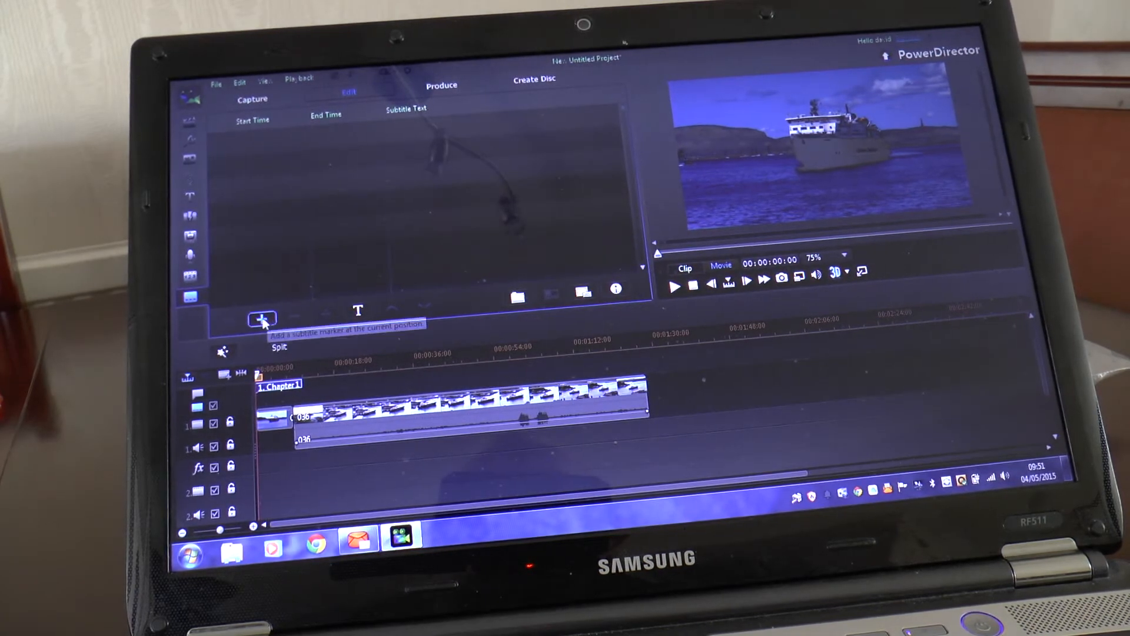
Step: Add a subtitle marker, dismiss the warning, and enter the caption 'Ship coming to Harbour'
{"action": "left_click", "coordinate": [263, 319]}
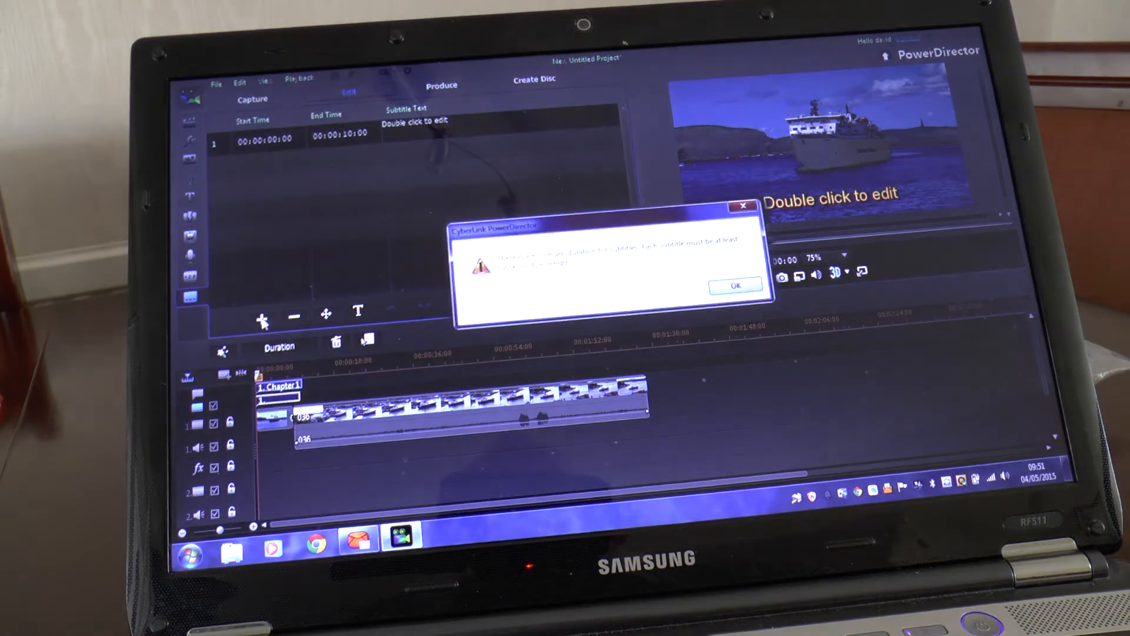
{"action": "left_click", "coordinate": [735, 285]}
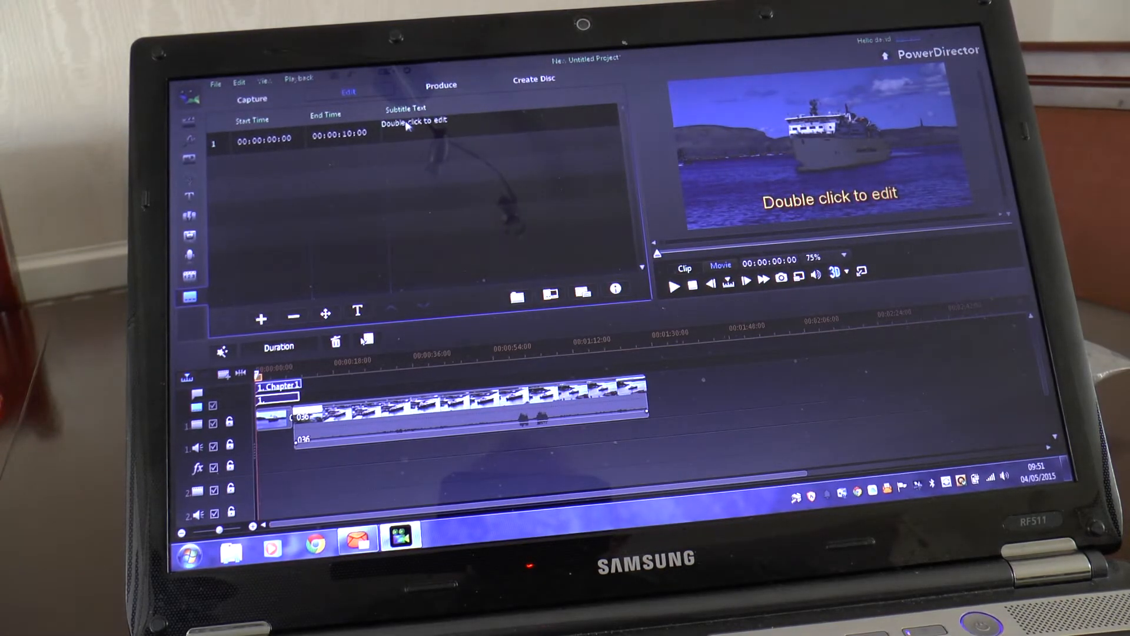
{"action": "double_click", "coordinate": [414, 121]}
{"action": "type", "text": "ship coming"}
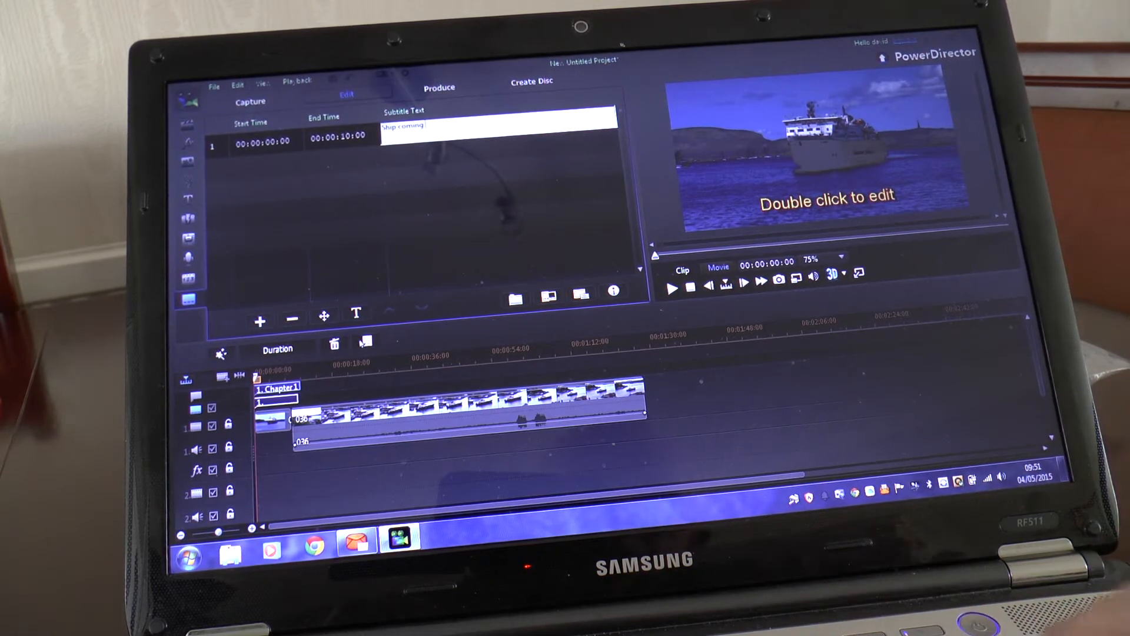
{"action": "type", "text": "to"}
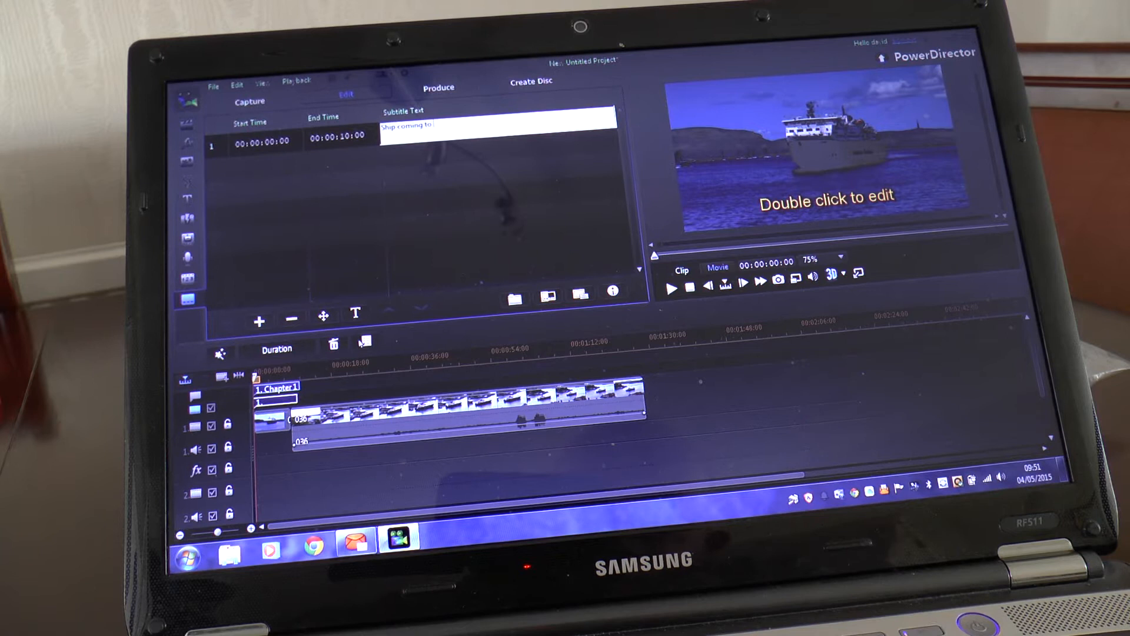
{"action": "type", "text": "Harbour"}
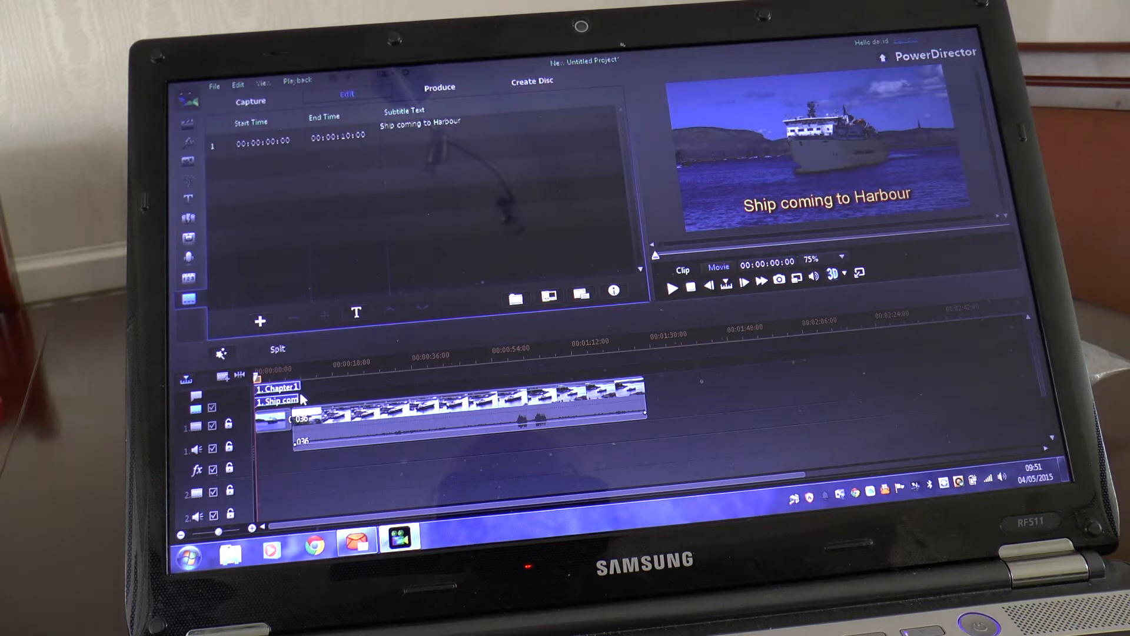
{"action": "mouse_move", "coordinate": [303, 401]}
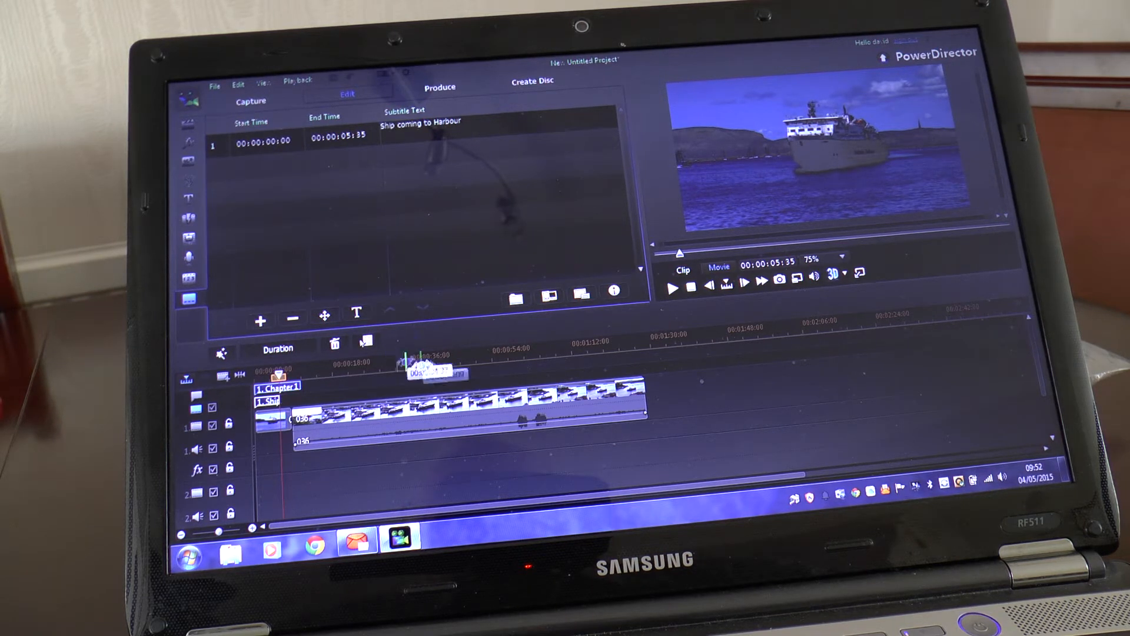
Step: Browse the Wipe transitions, pick the Box transition, and replay the project from the start
{"action": "left_click", "coordinate": [190, 220]}
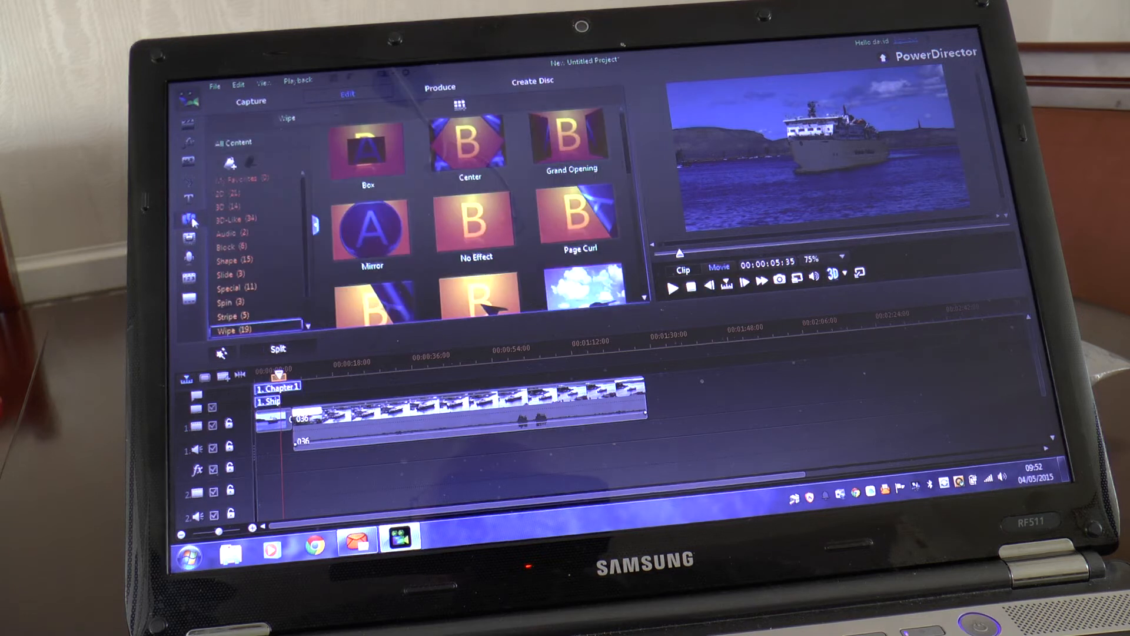
{"action": "left_click", "coordinate": [369, 148]}
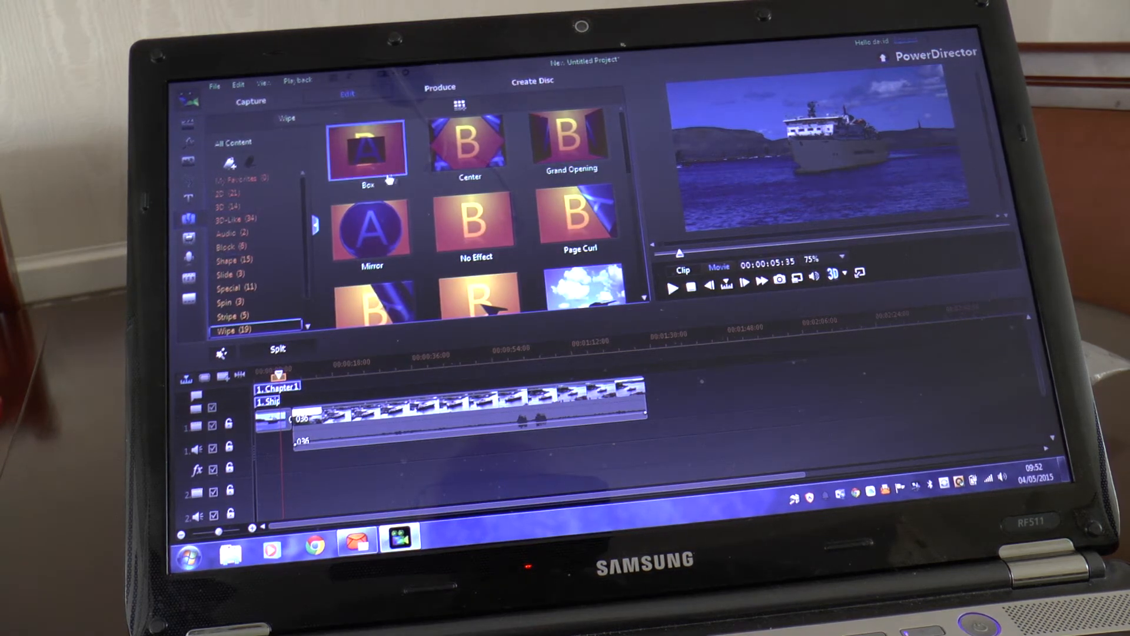
{"action": "left_click", "coordinate": [469, 141]}
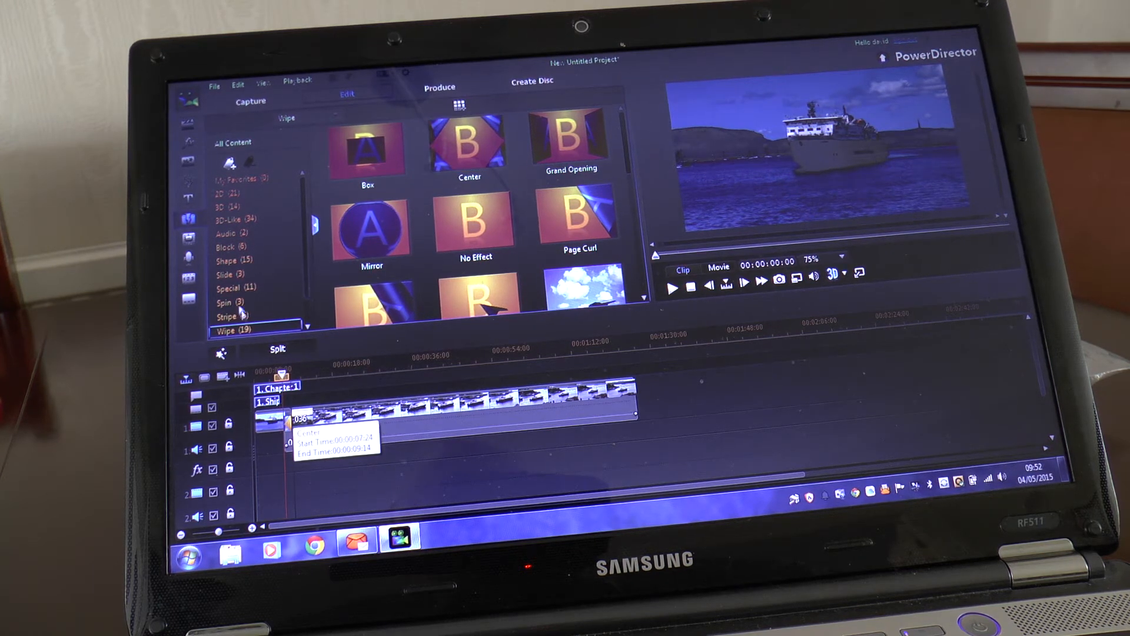
{"action": "left_click", "coordinate": [188, 219]}
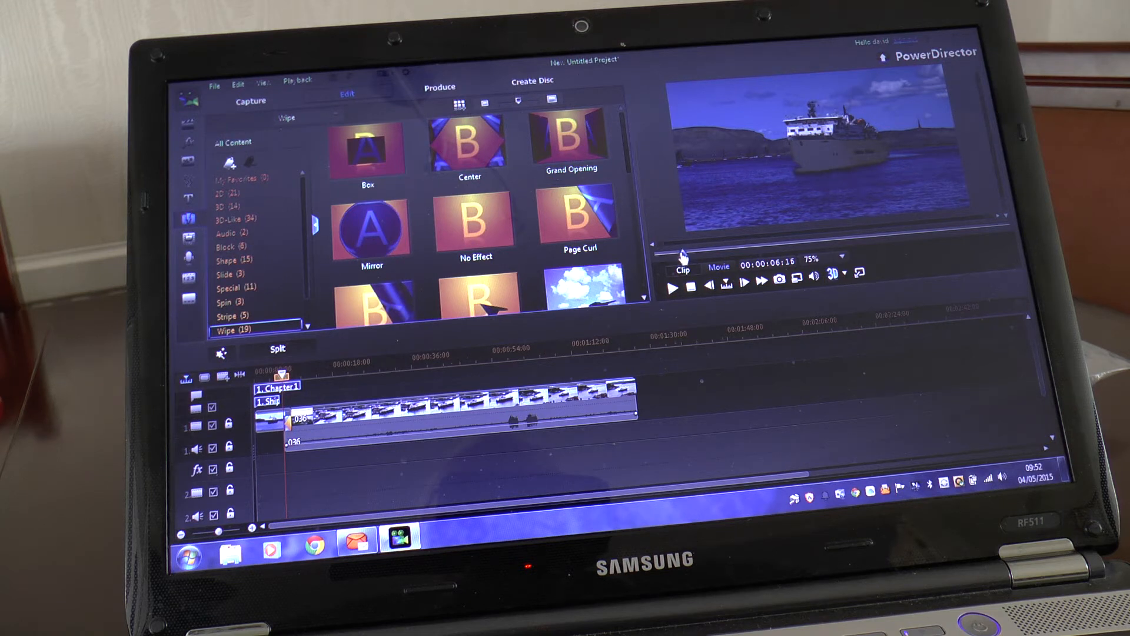
{"action": "left_click", "coordinate": [690, 286]}
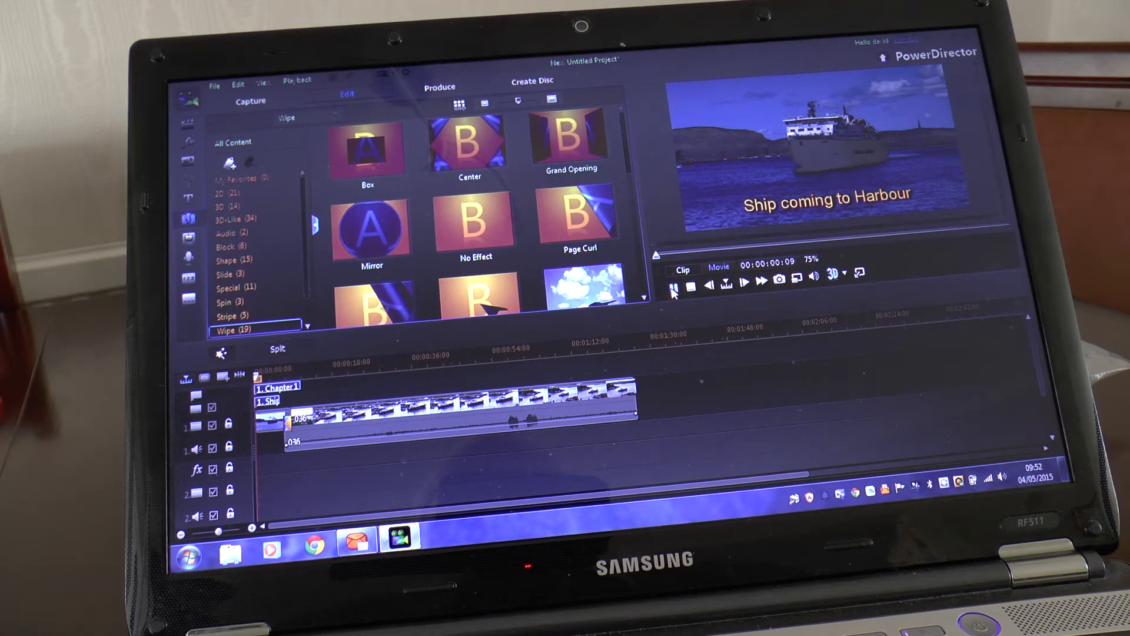
Step: Pause the project preview playback over the harbour footage
{"action": "left_click", "coordinate": [673, 282]}
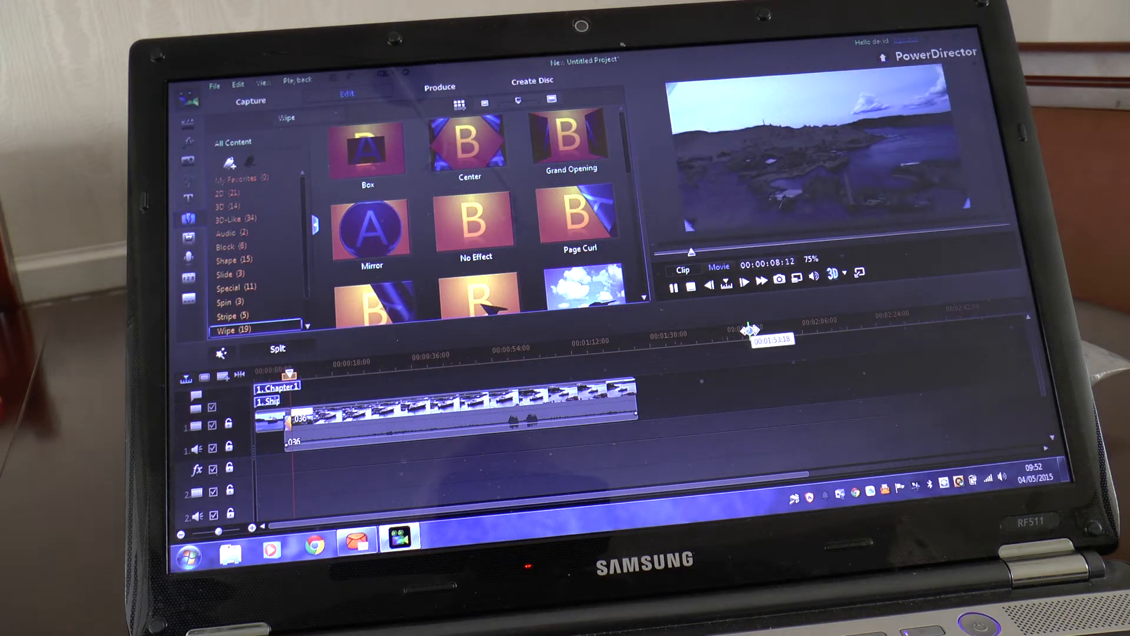
{"action": "left_click", "coordinate": [674, 286]}
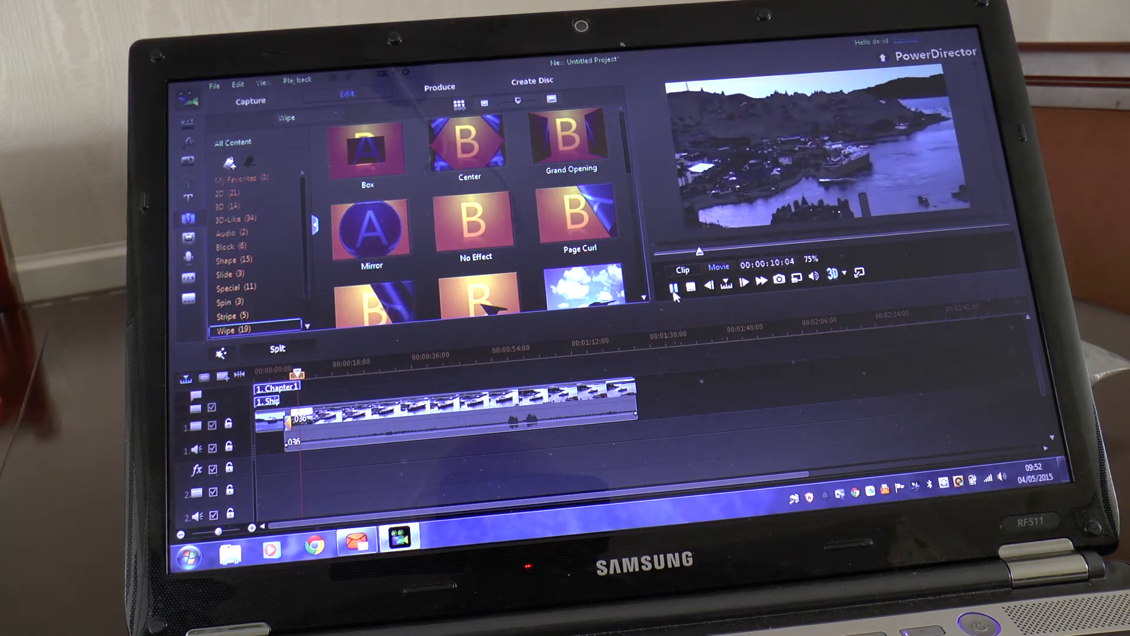
{"action": "left_click", "coordinate": [672, 280]}
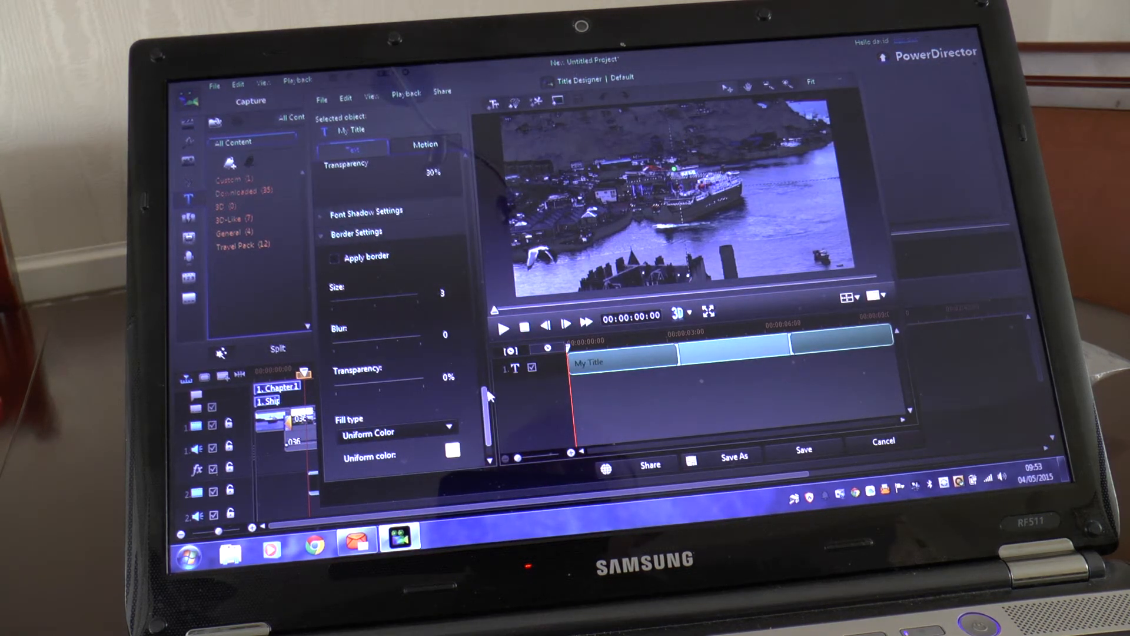
Step: Apply the red gradient text style and set the title font size to 26
{"action": "scroll", "scroll_direction": "up", "scroll_amount": 3}
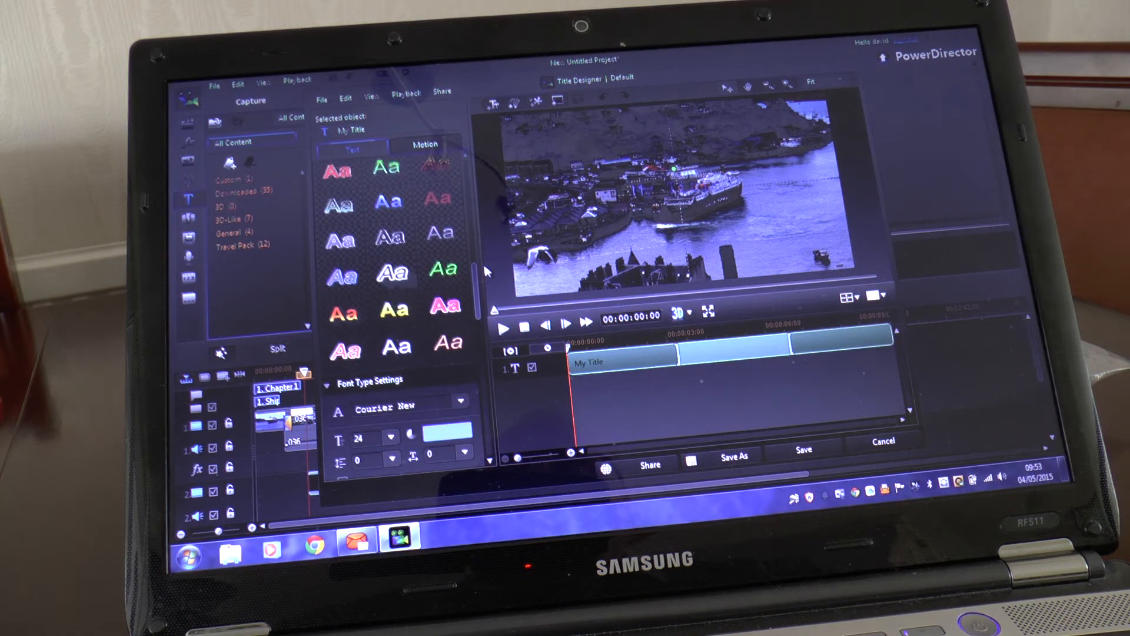
{"action": "left_click", "coordinate": [344, 323]}
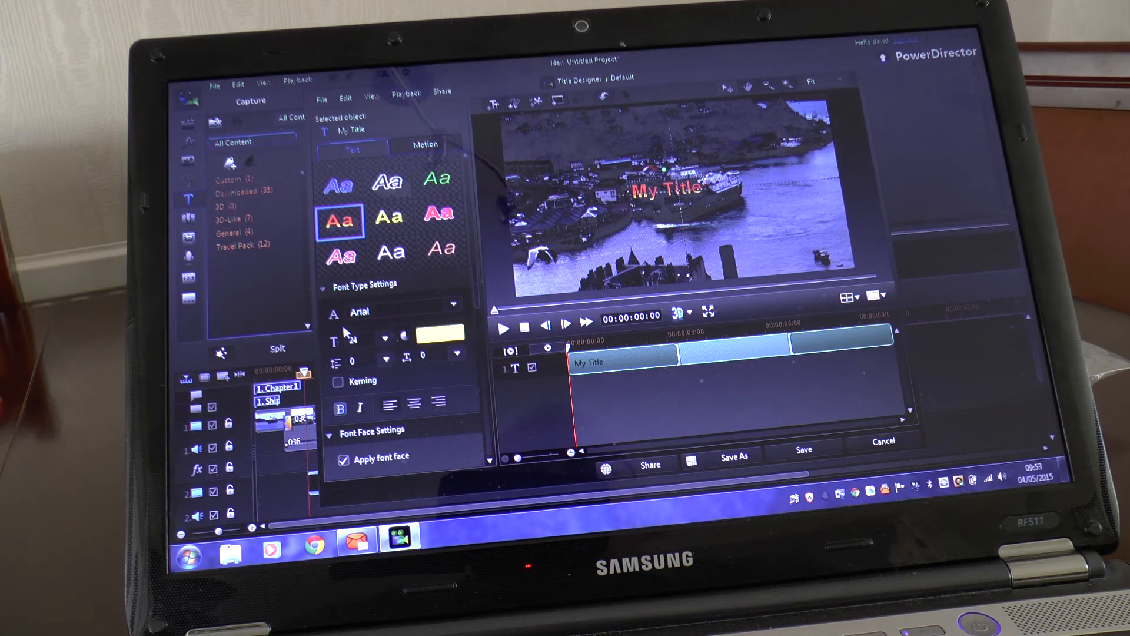
{"action": "left_click", "coordinate": [385, 339]}
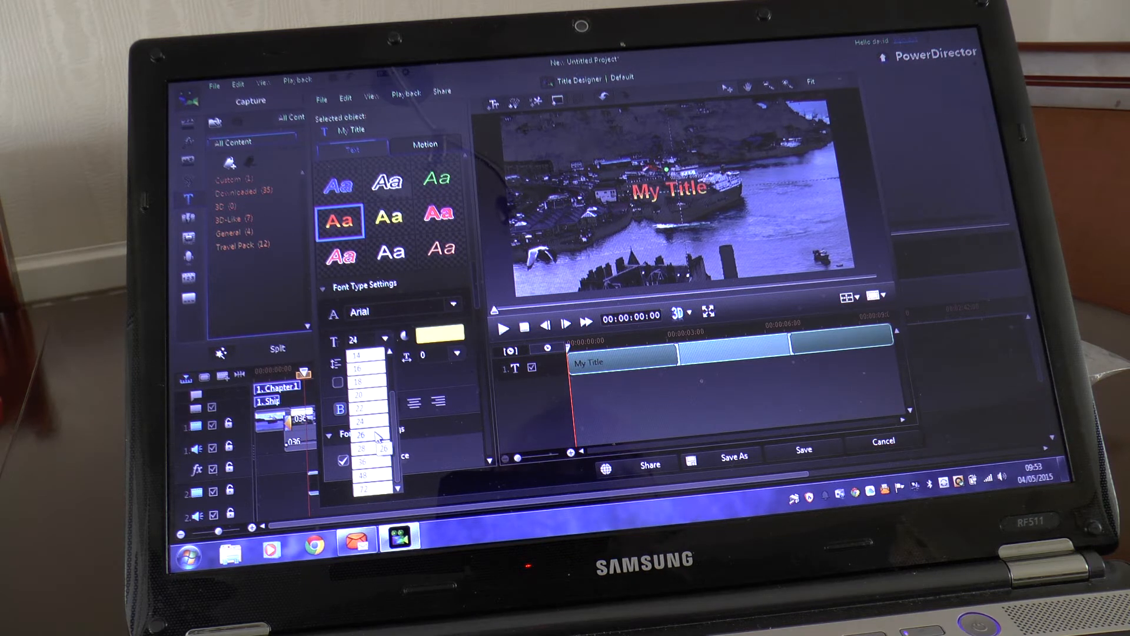
{"action": "left_click", "coordinate": [359, 436]}
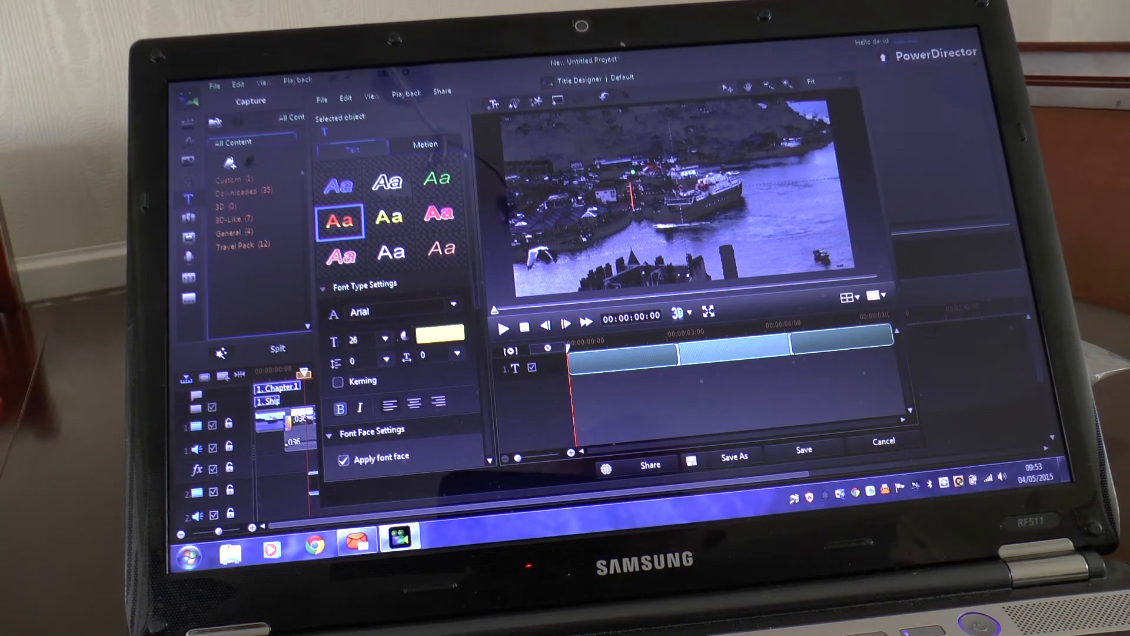
Step: Replace My Title with two lines, 'Ship now arrived' and 'In Harbour', and realign it
{"action": "type", "text": "S"}
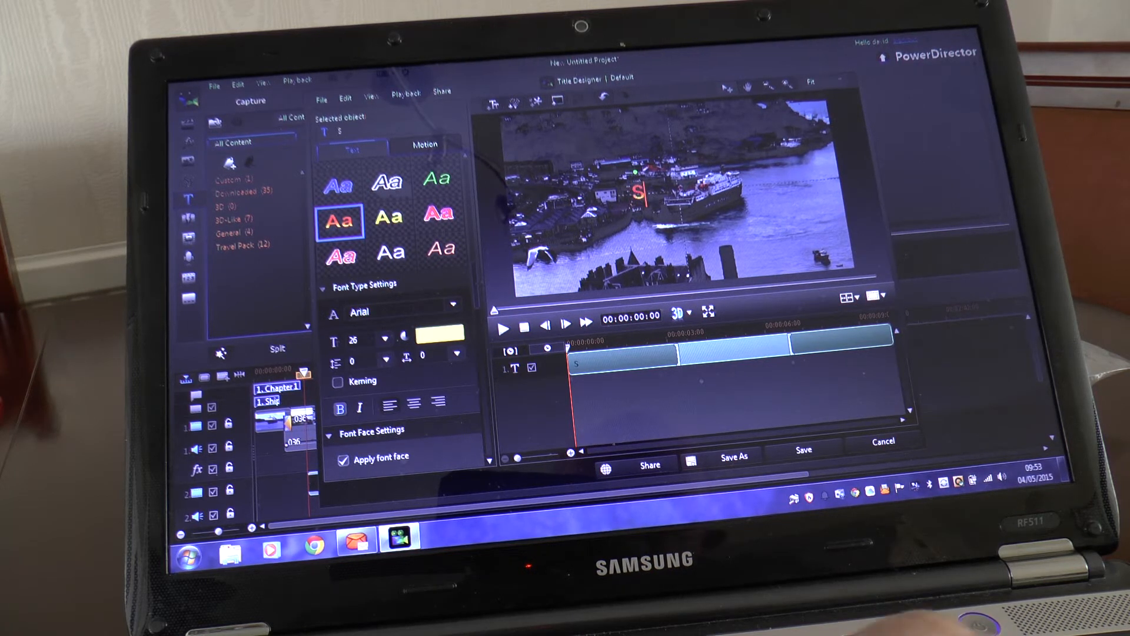
{"action": "type", "text": "hipp"}
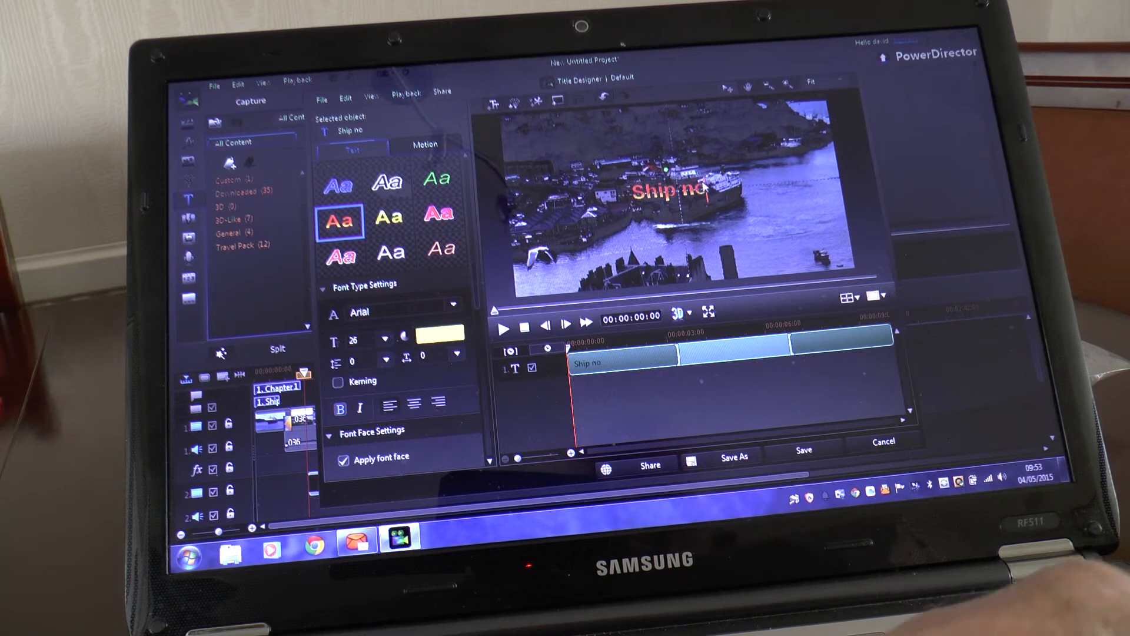
{"action": "type", "text": "w a"}
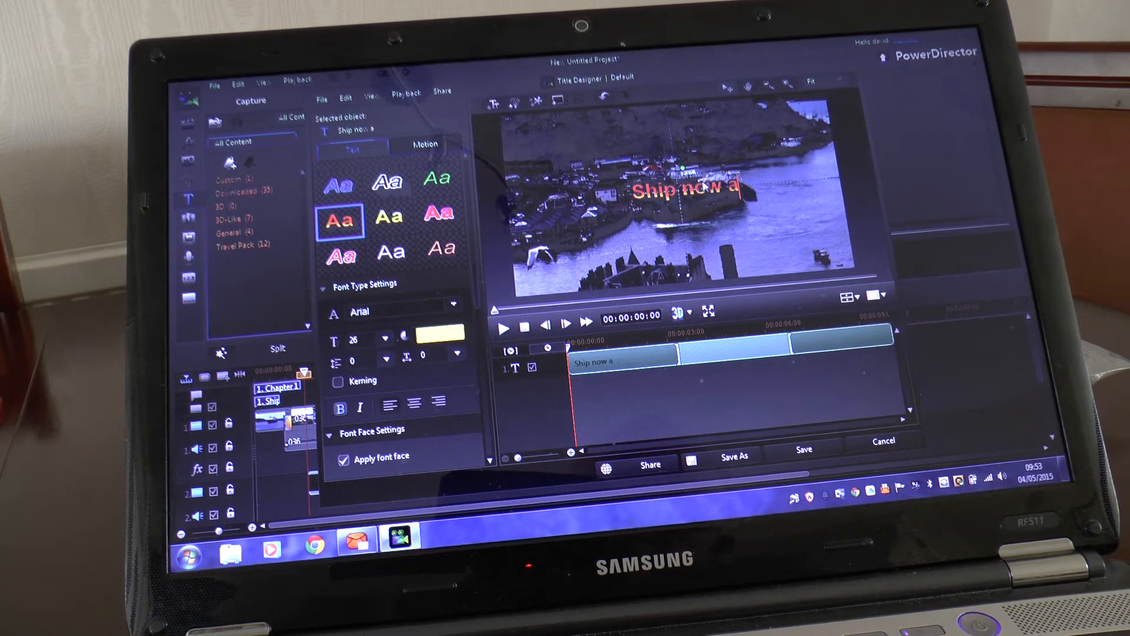
{"action": "type", "text": "rrived"}
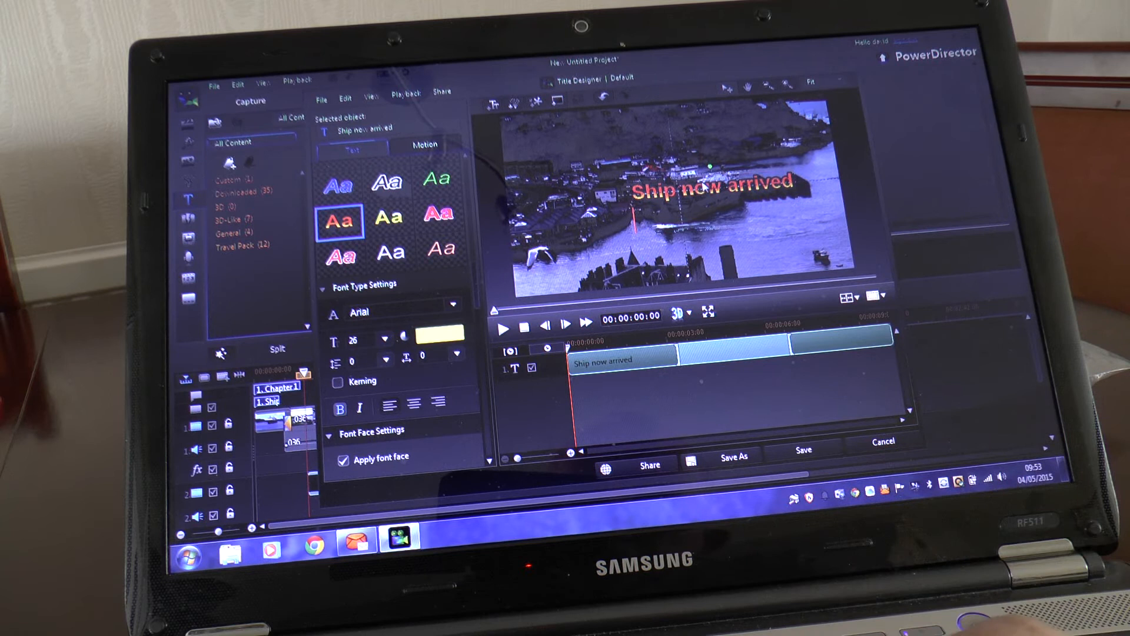
{"action": "type", "text": "In"}
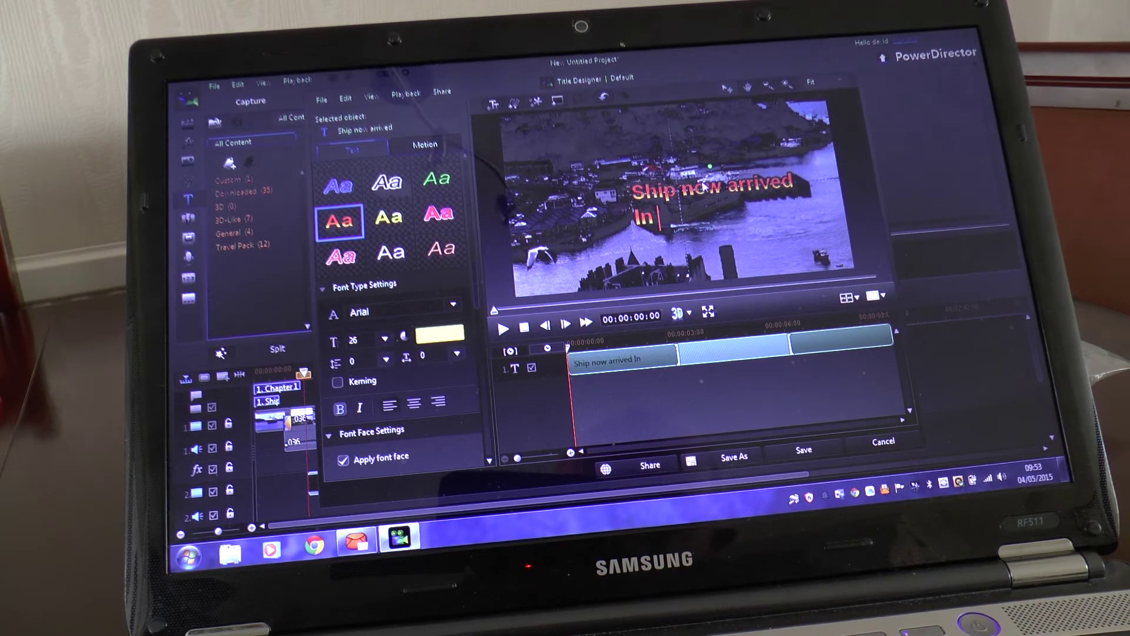
{"action": "type", "text": "Har"}
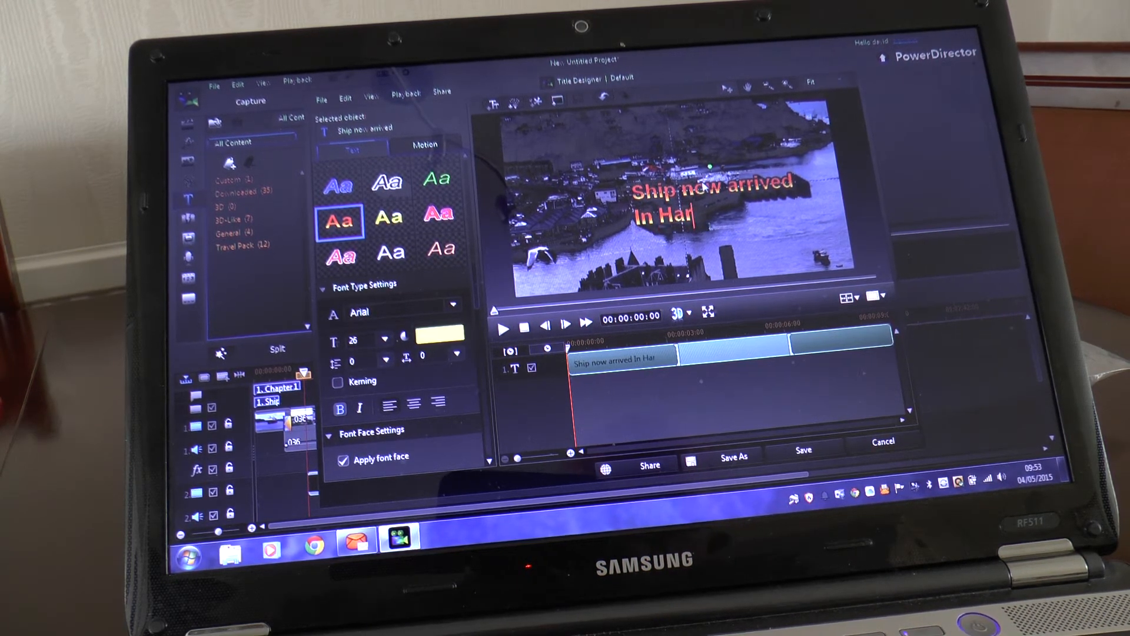
{"action": "type", "text": "bour"}
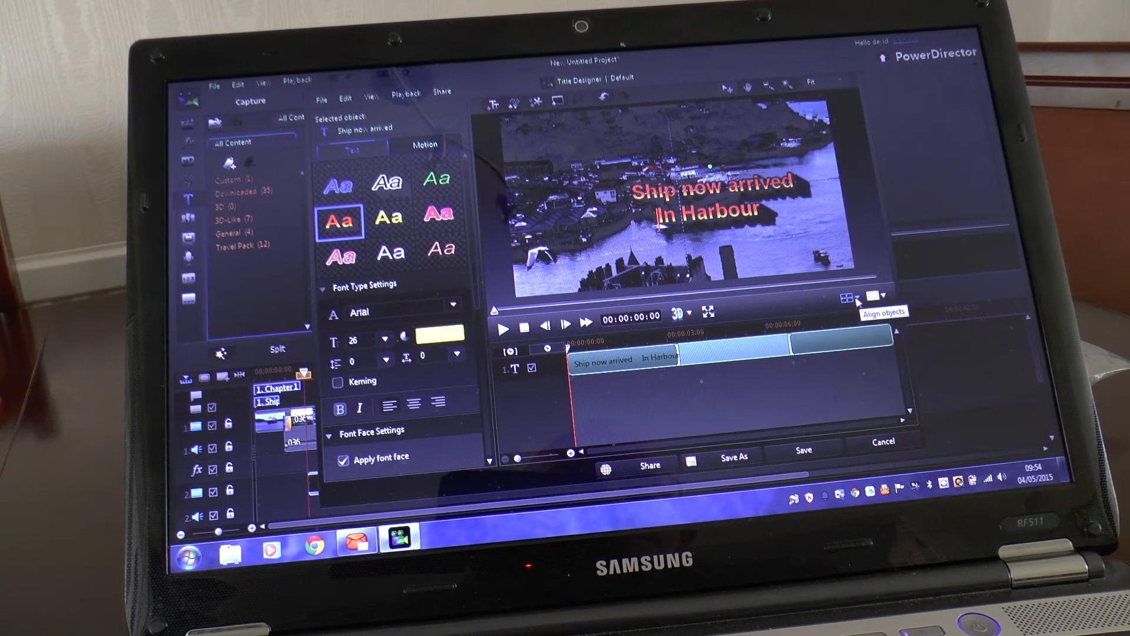
{"action": "left_click", "coordinate": [845, 298]}
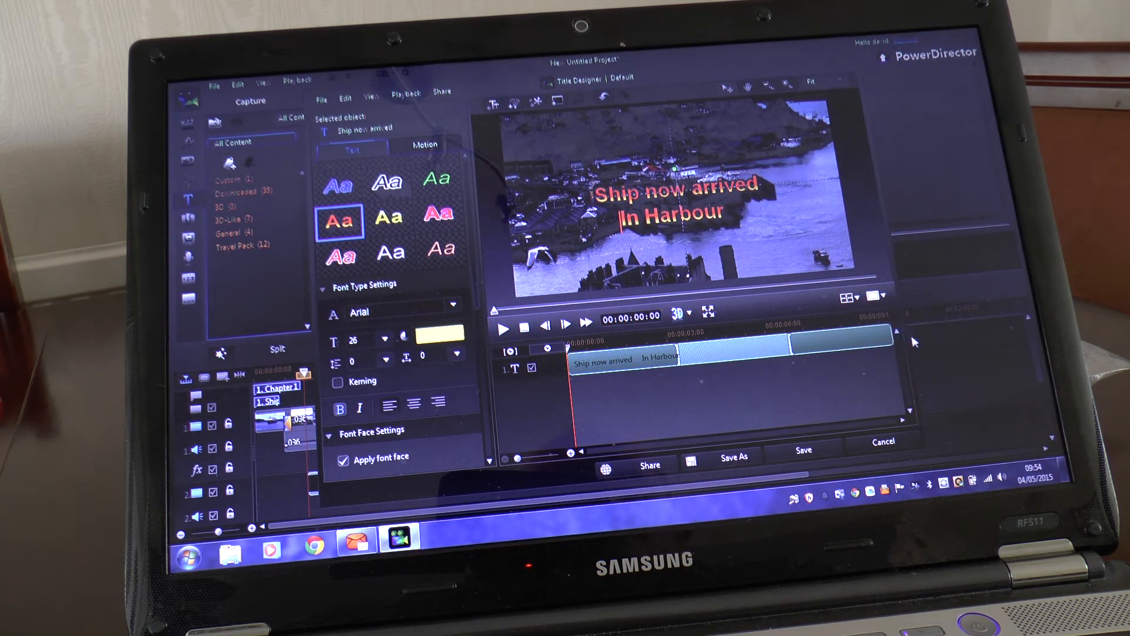
{"action": "mouse_move", "coordinate": [476, 287]}
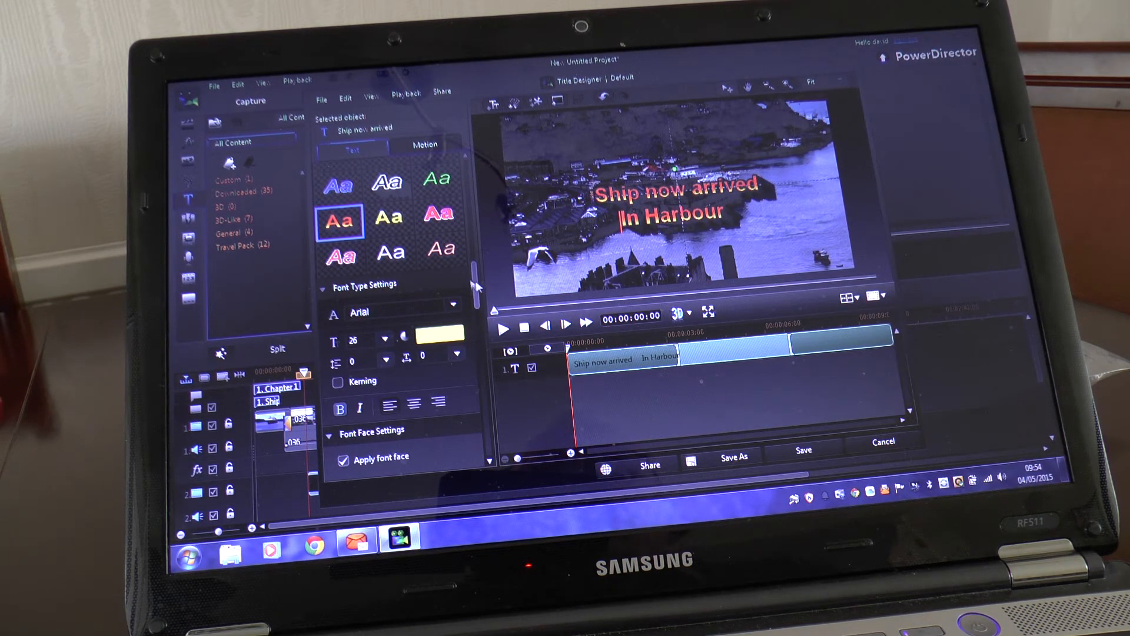
{"action": "left_click", "coordinate": [424, 148]}
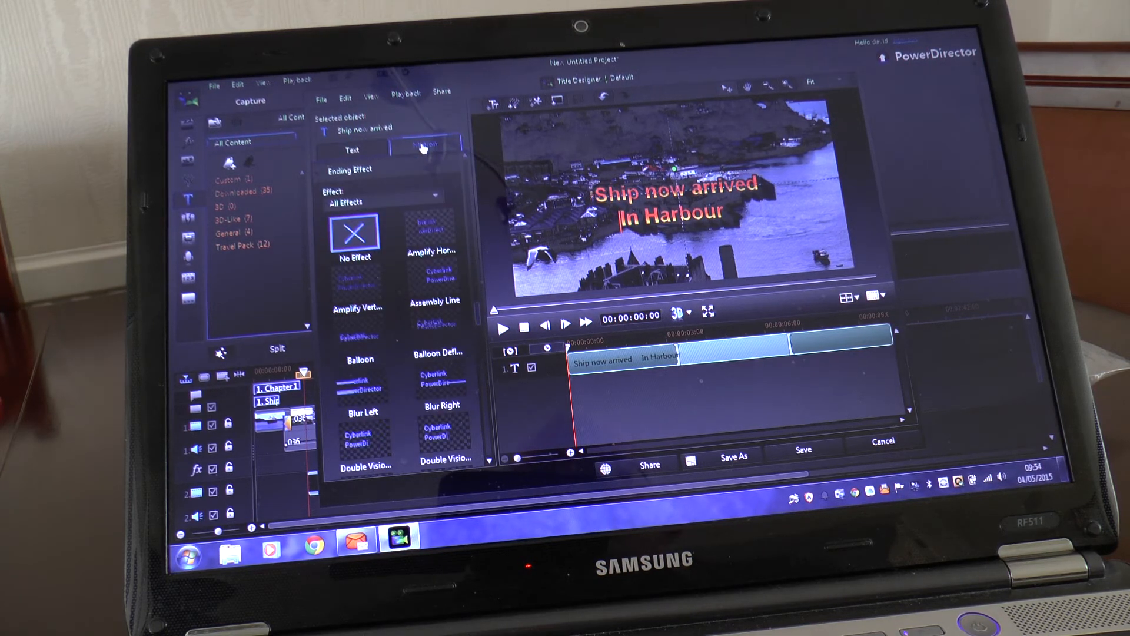
{"action": "mouse_move", "coordinate": [433, 282]}
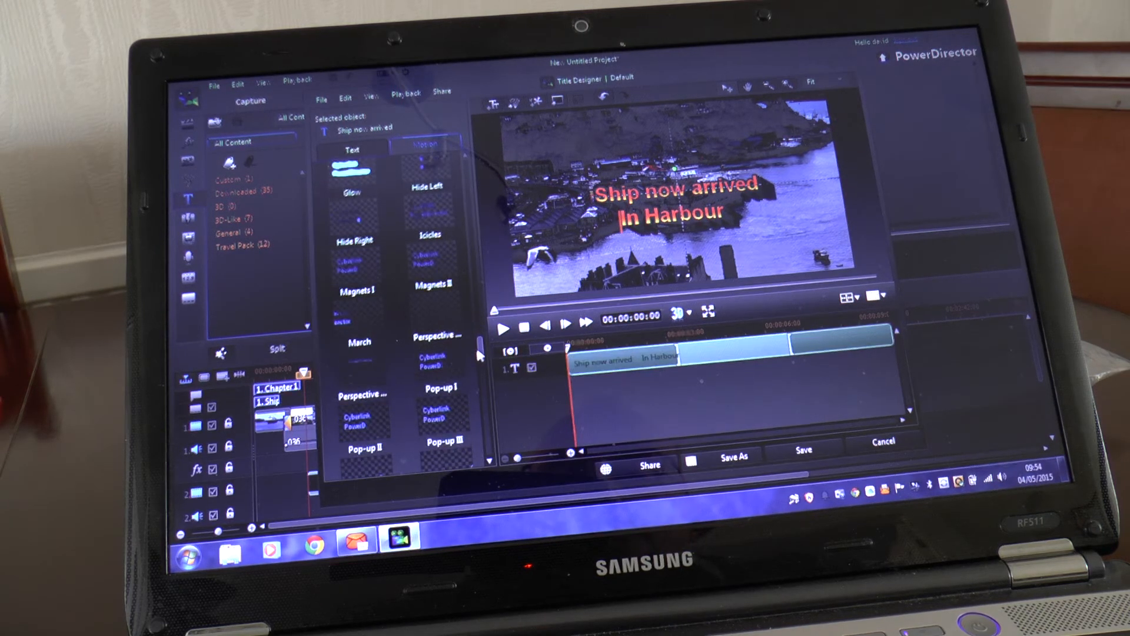
{"action": "scroll", "scroll_direction": "down", "scroll_amount": 3}
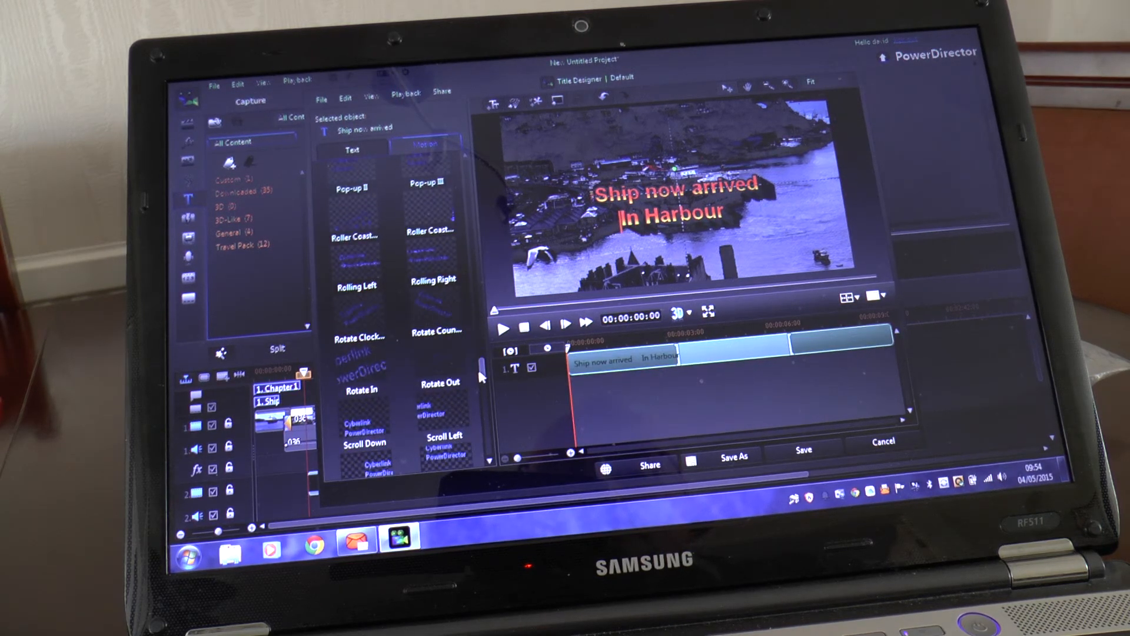
{"action": "scroll", "scroll_direction": "down", "scroll_amount": 3}
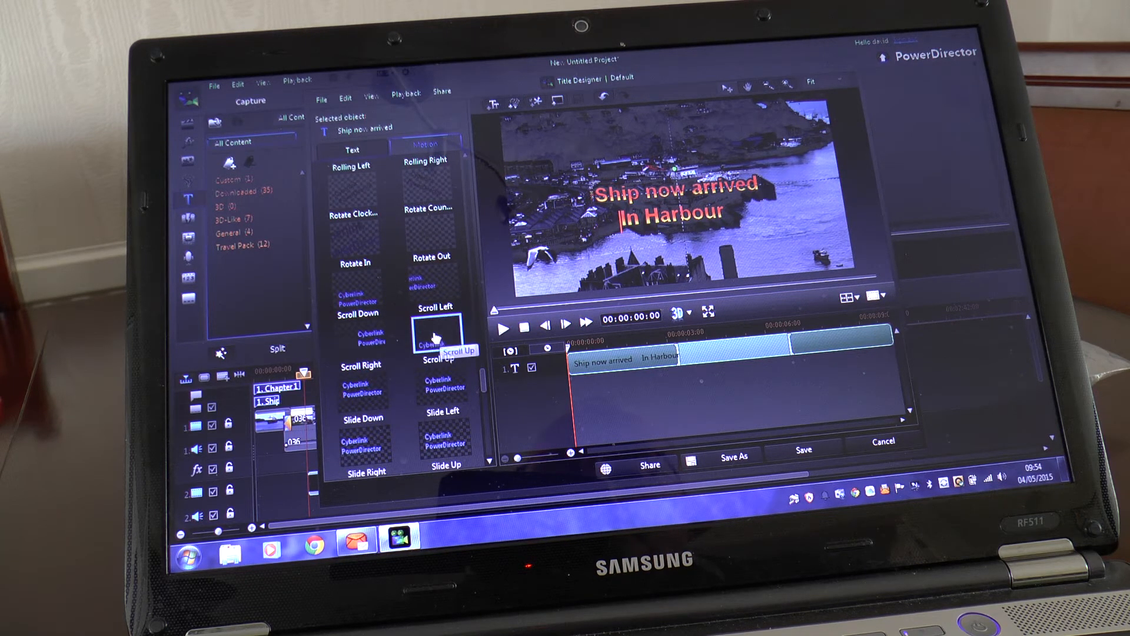
{"action": "left_click", "coordinate": [438, 332]}
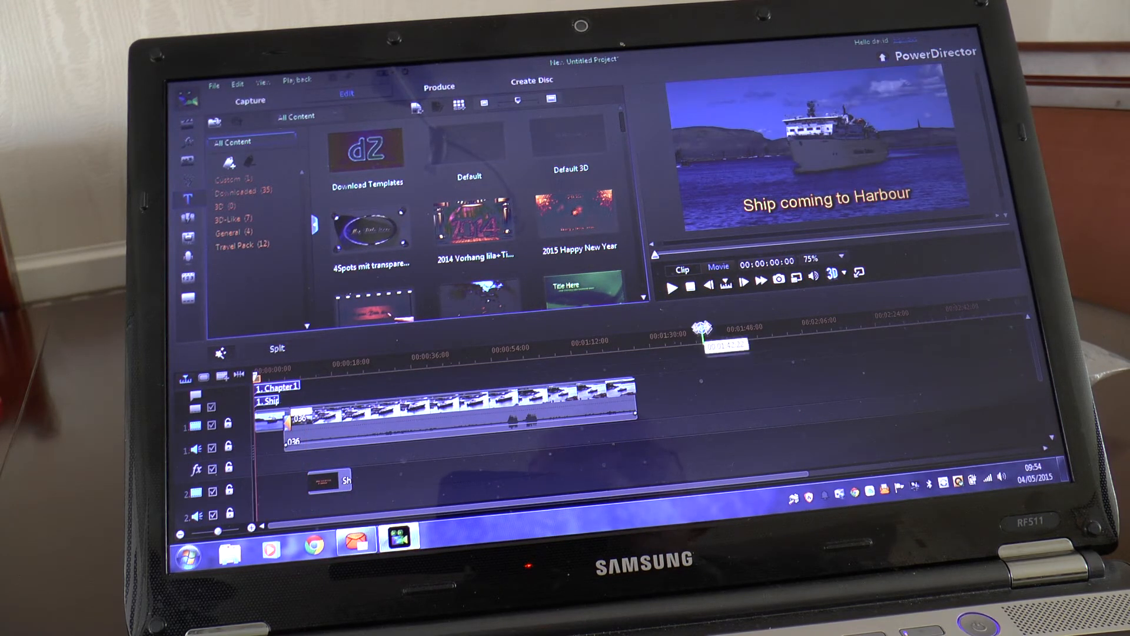
Step: Play back the edited ship video in the preview window to review it
{"action": "left_click", "coordinate": [672, 281]}
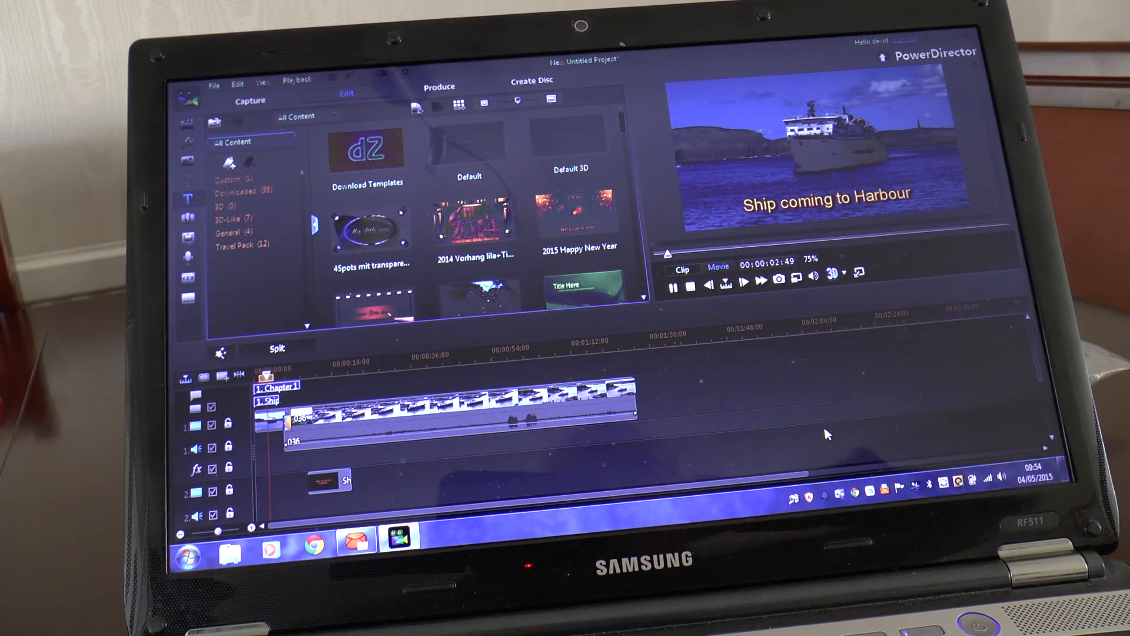
{"action": "left_click", "coordinate": [743, 280]}
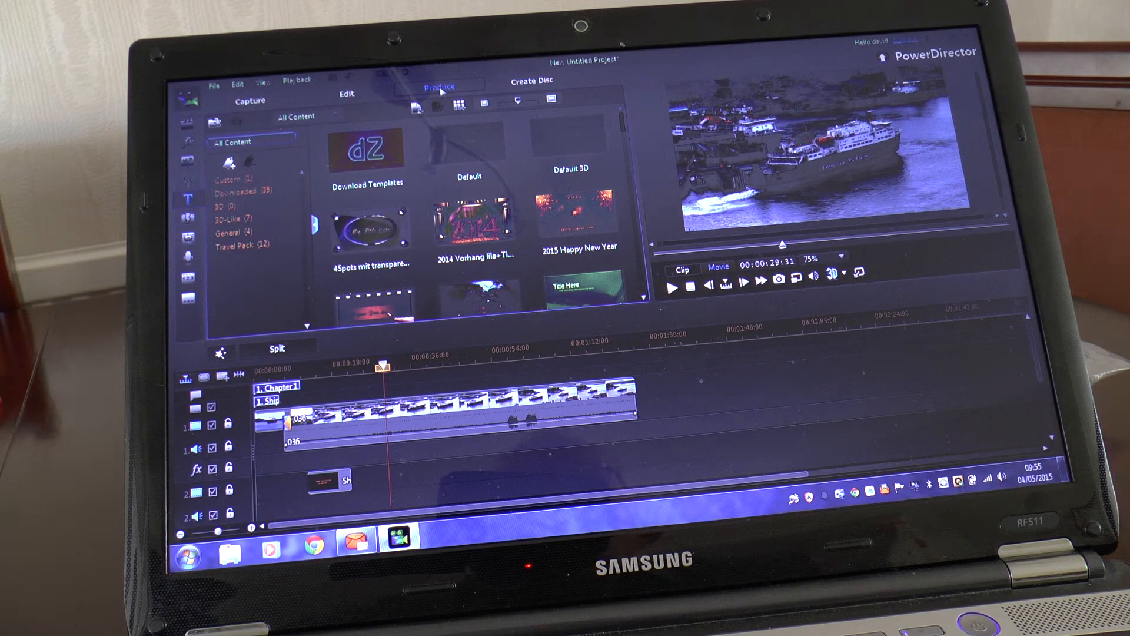
Step: Switch to the Produce area and show the Online sharing options for YouTube
{"action": "left_click", "coordinate": [440, 87]}
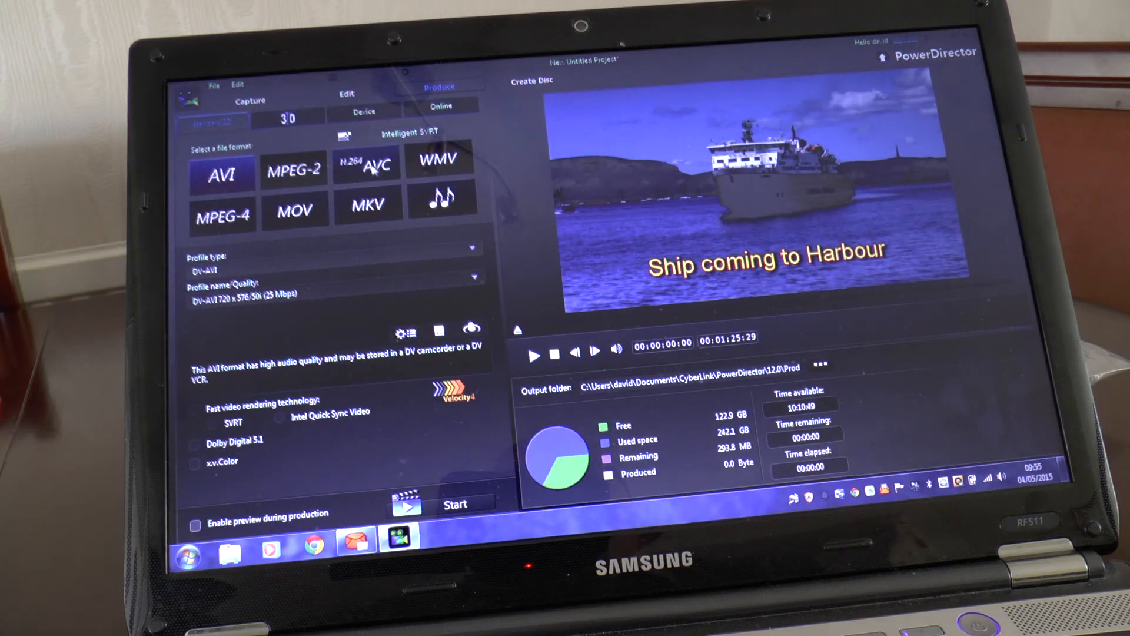
{"action": "mouse_move", "coordinate": [369, 164]}
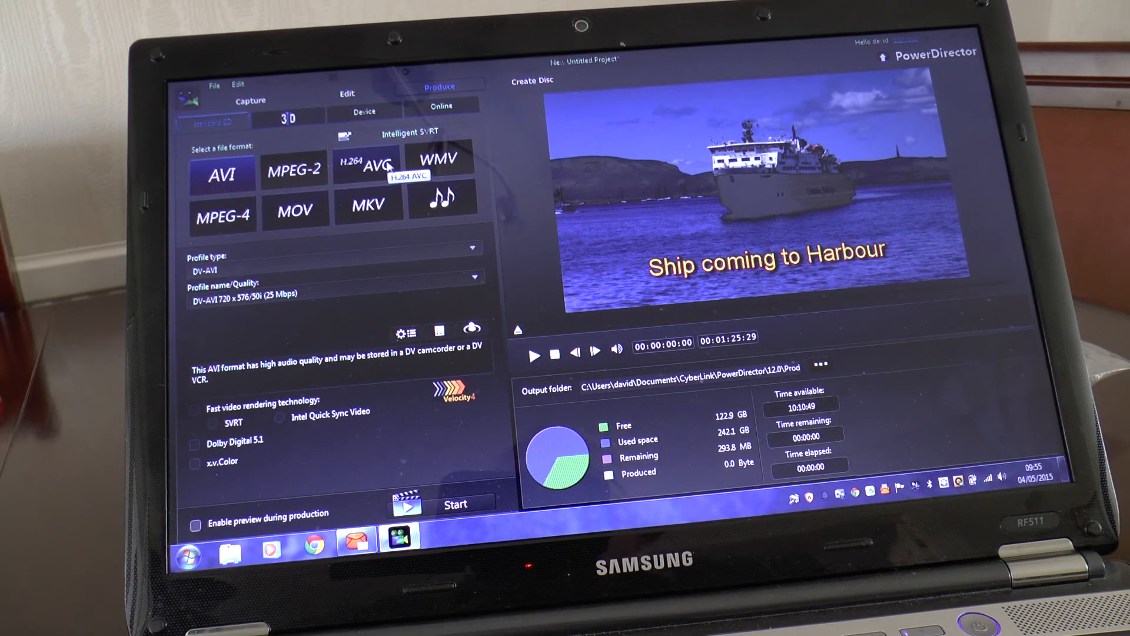
{"action": "mouse_move", "coordinate": [346, 315]}
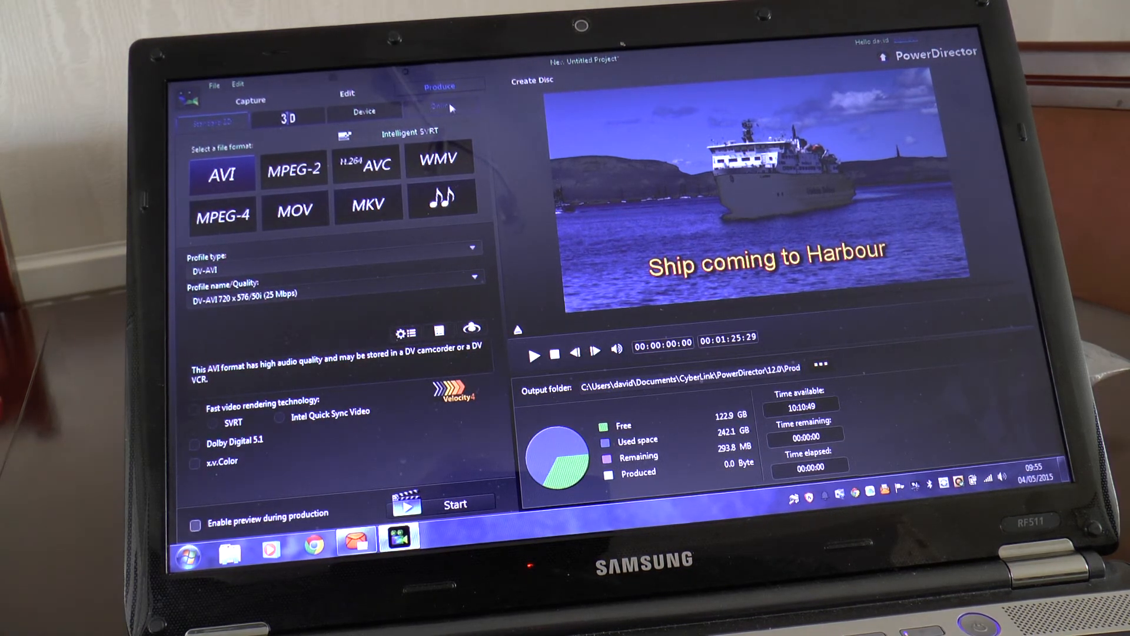
{"action": "left_click", "coordinate": [441, 103]}
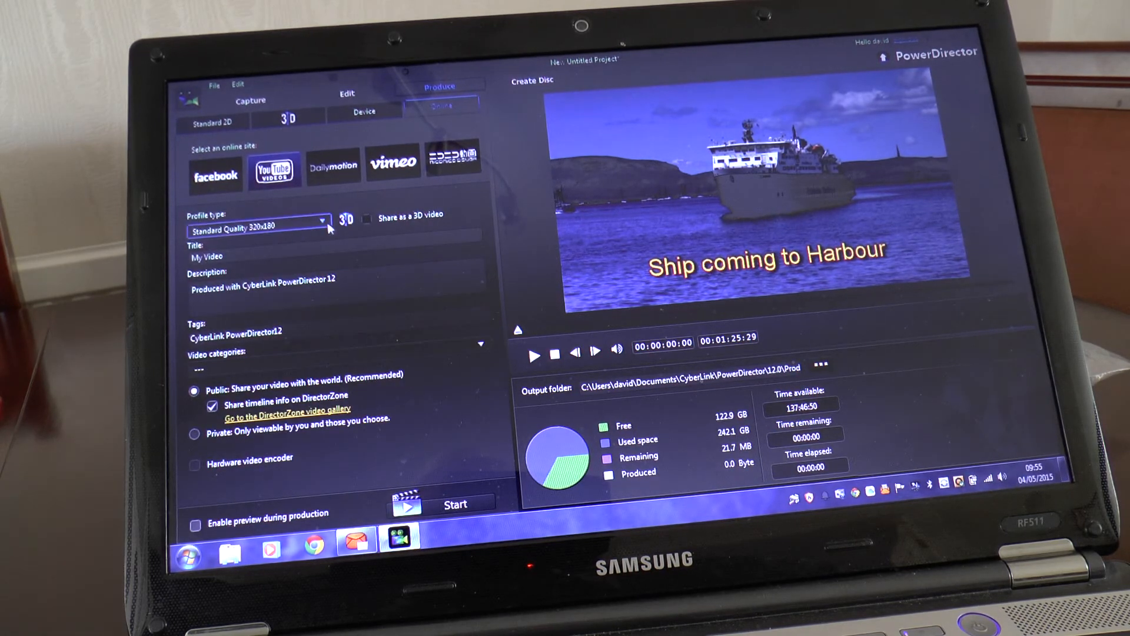
Step: Set the upload profile to FULL HD 1920x1080 and title the video 'adding wording with cyberlink'
{"action": "left_click", "coordinate": [322, 220]}
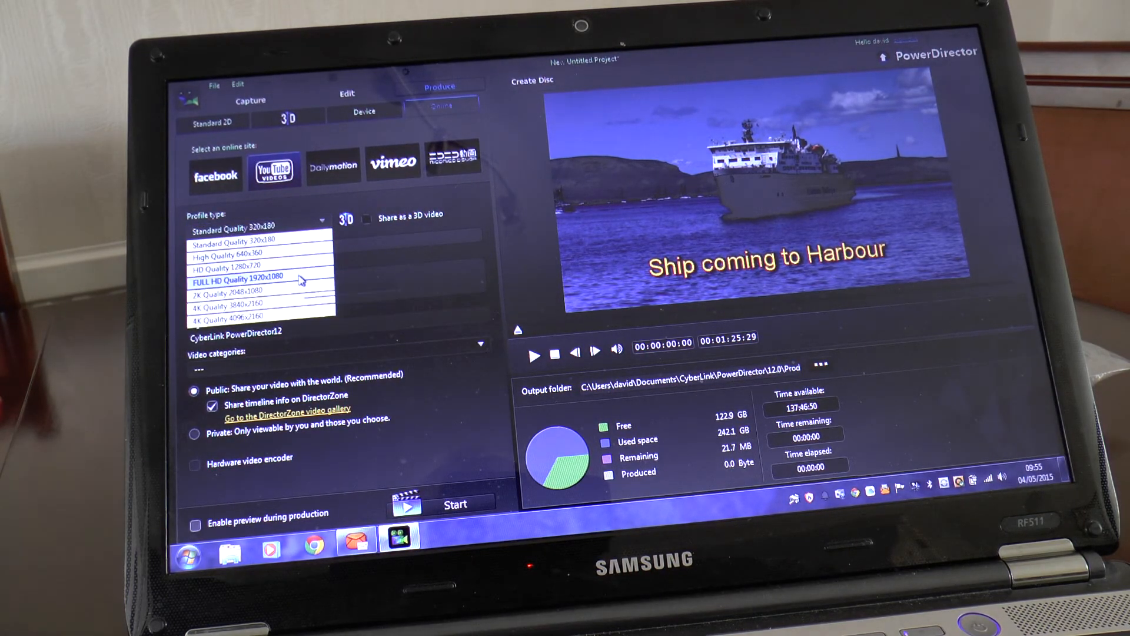
{"action": "left_click", "coordinate": [242, 278]}
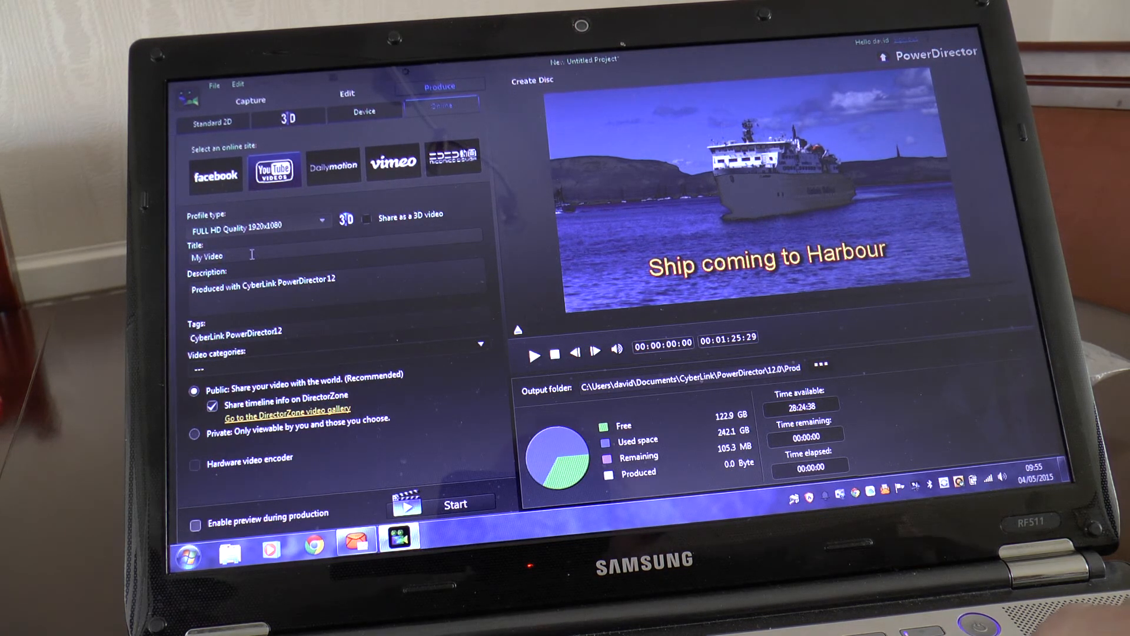
{"action": "triple_click", "coordinate": [208, 257]}
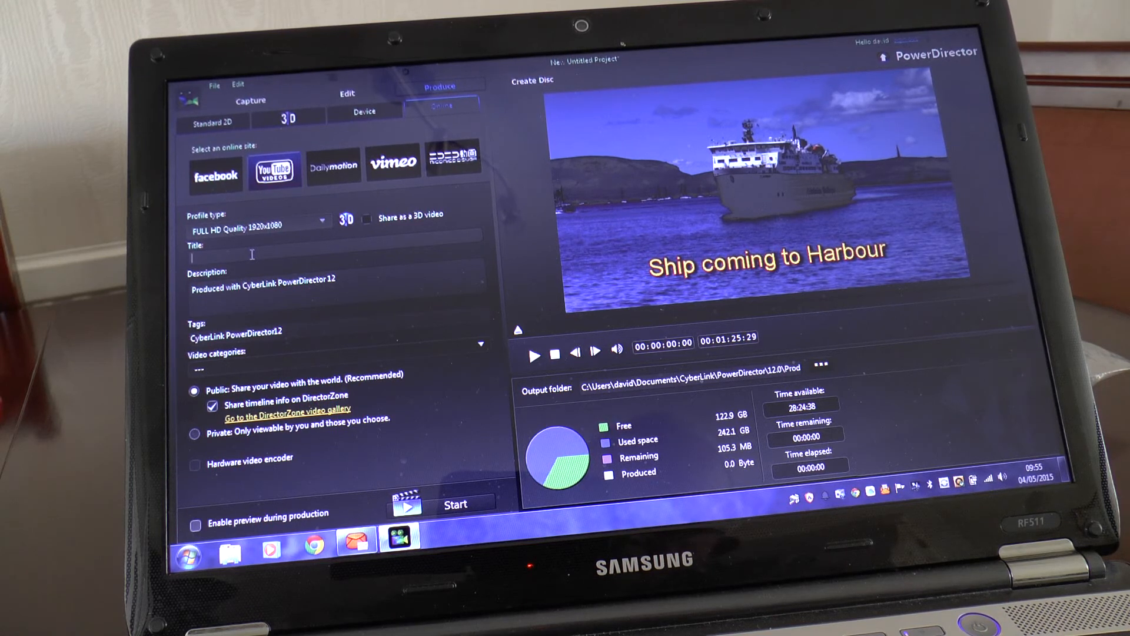
{"action": "type", "text": "addin"}
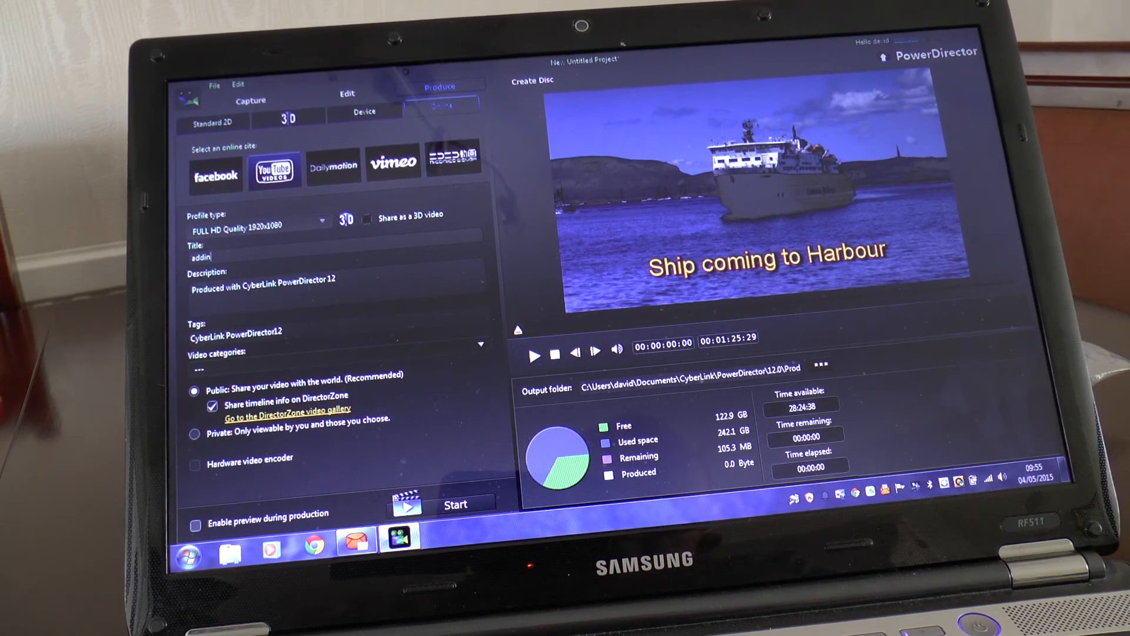
{"action": "type", "text": "g"}
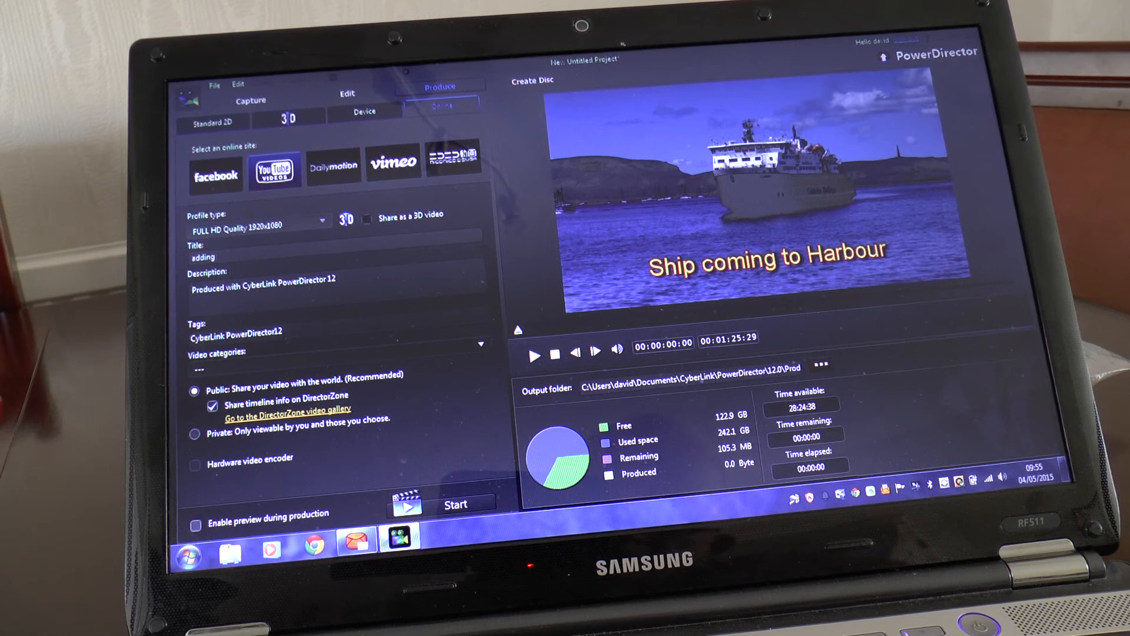
{"action": "type", "text": "word"}
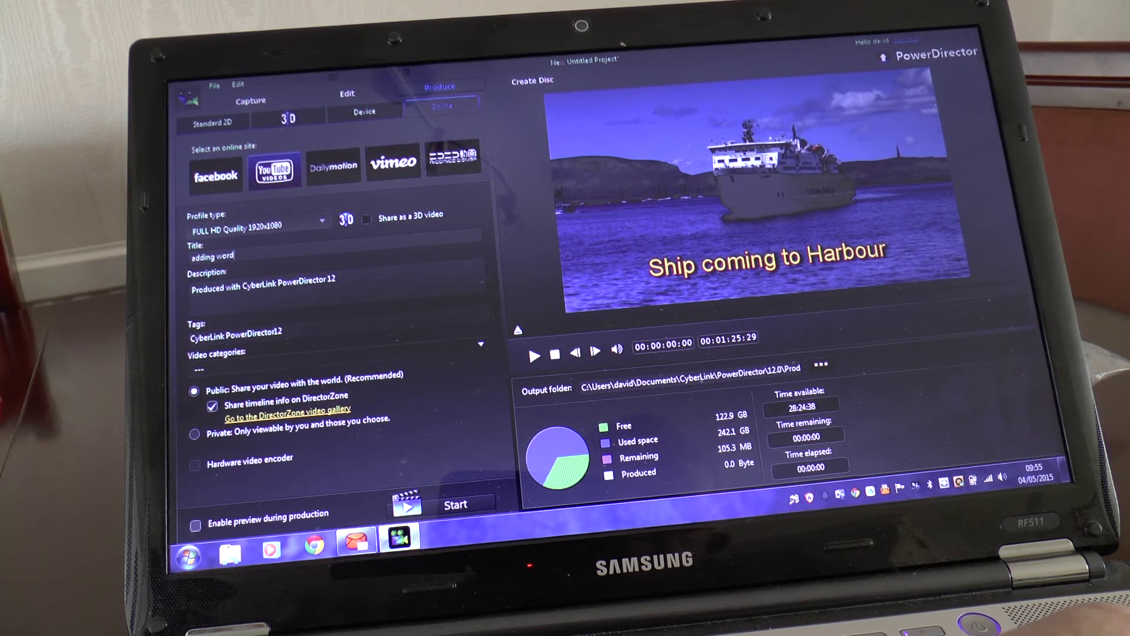
{"action": "type", "text": "ing"}
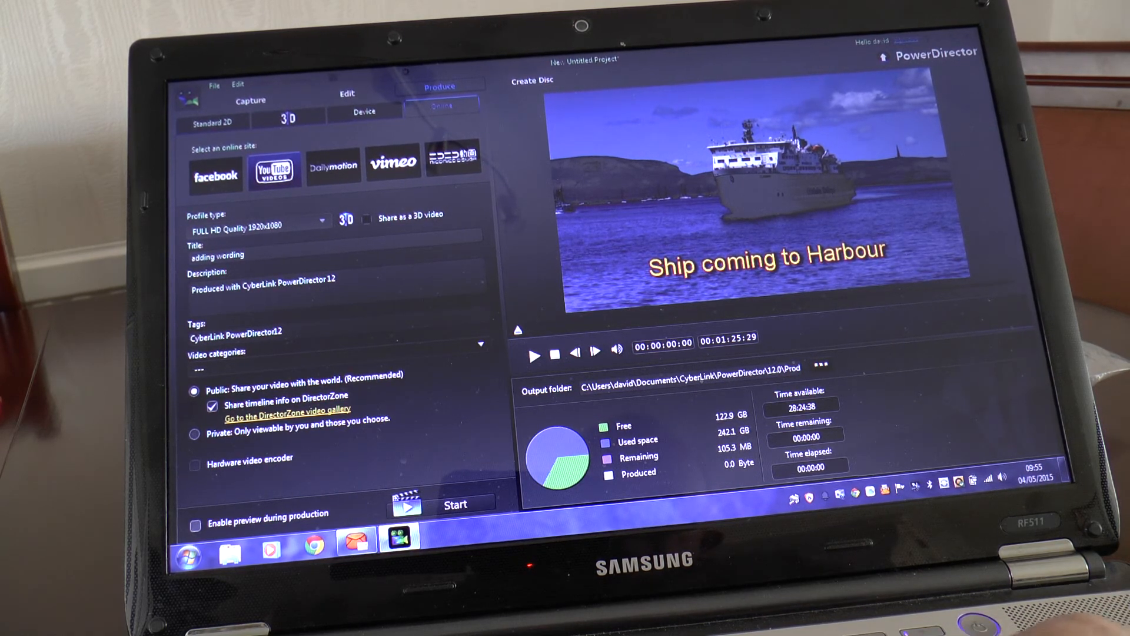
{"action": "type", "text": "with cyb"}
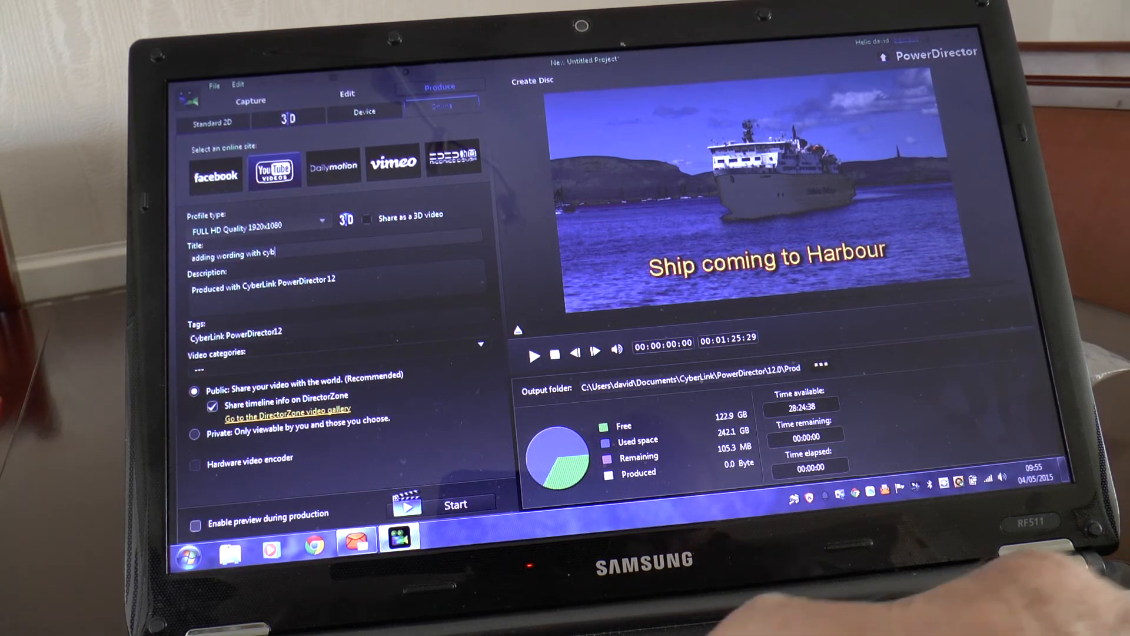
{"action": "type", "text": "erlink"}
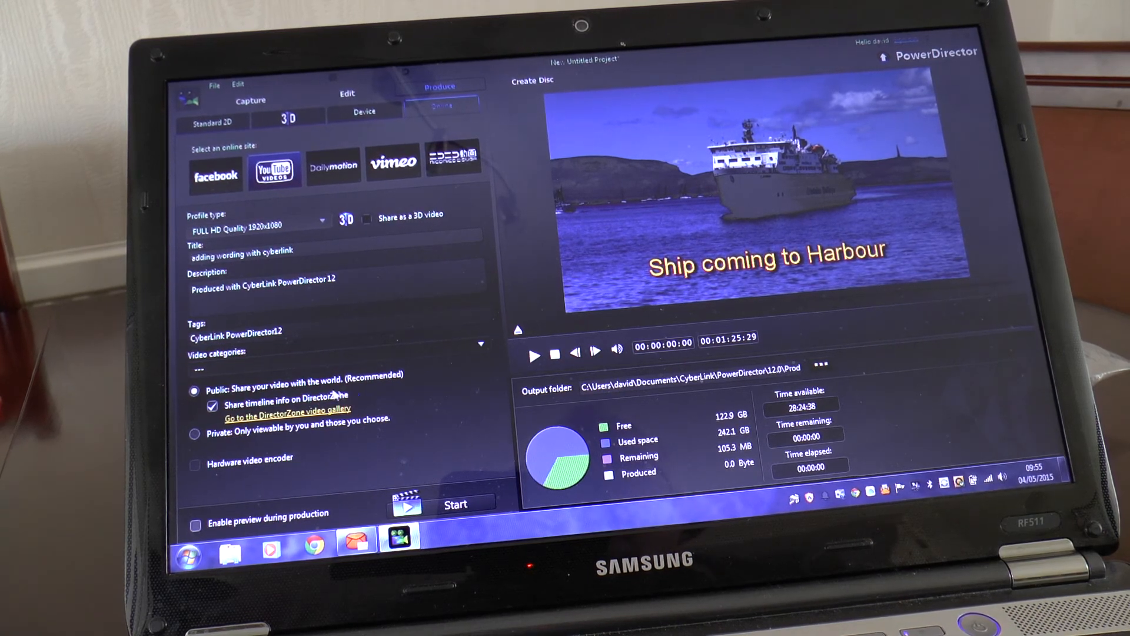
Step: Choose the Entertainment category, authorize YouTube access, and start producing the upload
{"action": "left_click", "coordinate": [482, 344]}
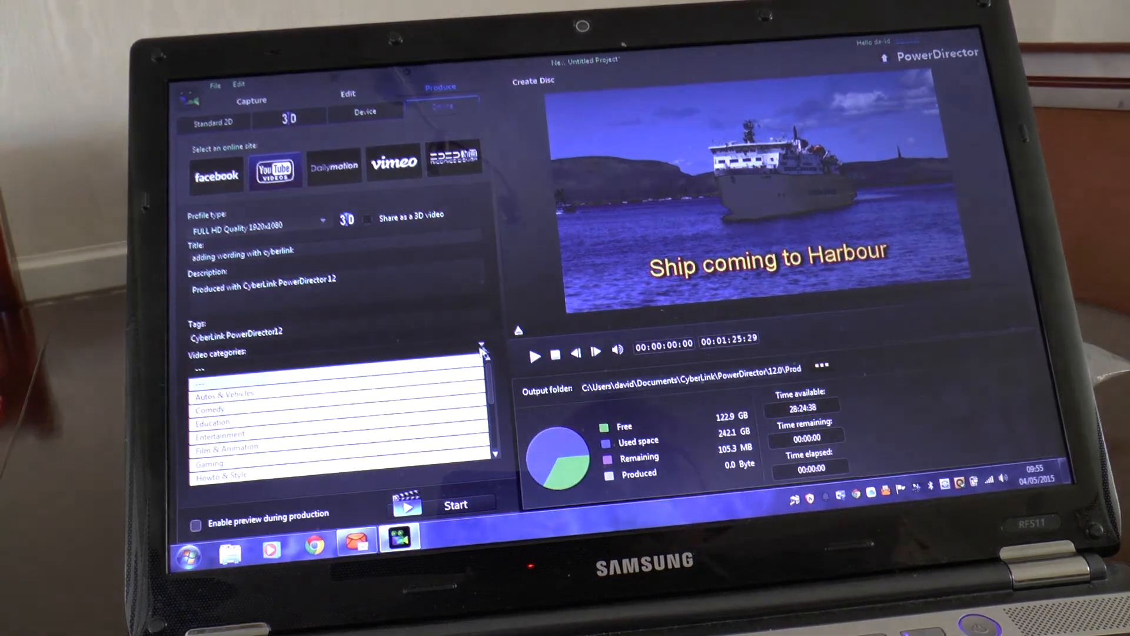
{"action": "left_click", "coordinate": [219, 435]}
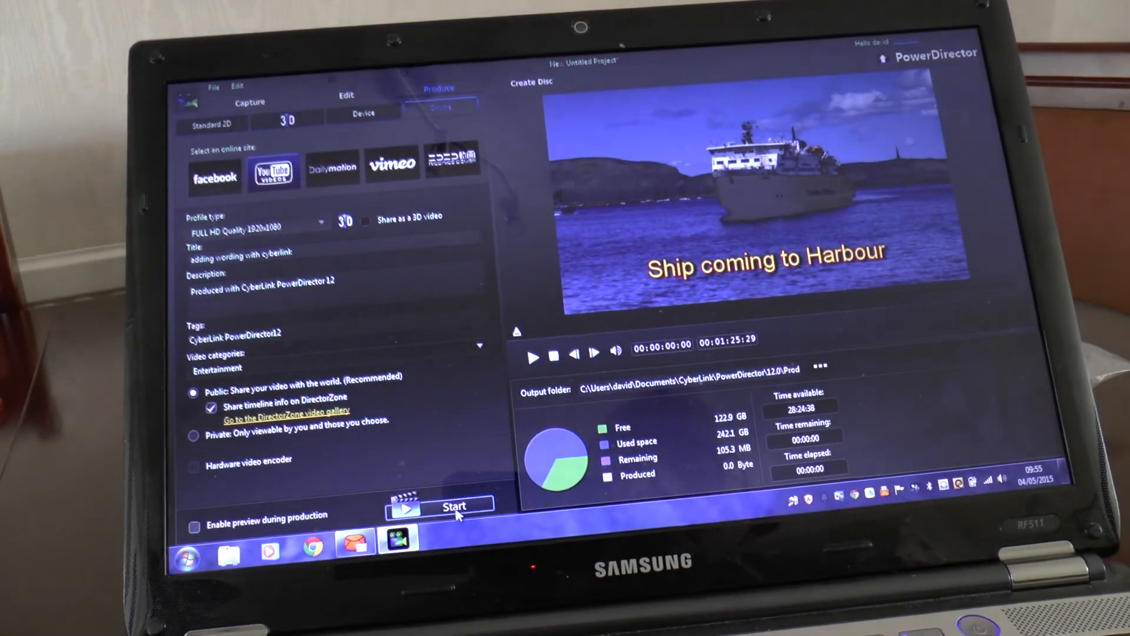
{"action": "left_click", "coordinate": [455, 505]}
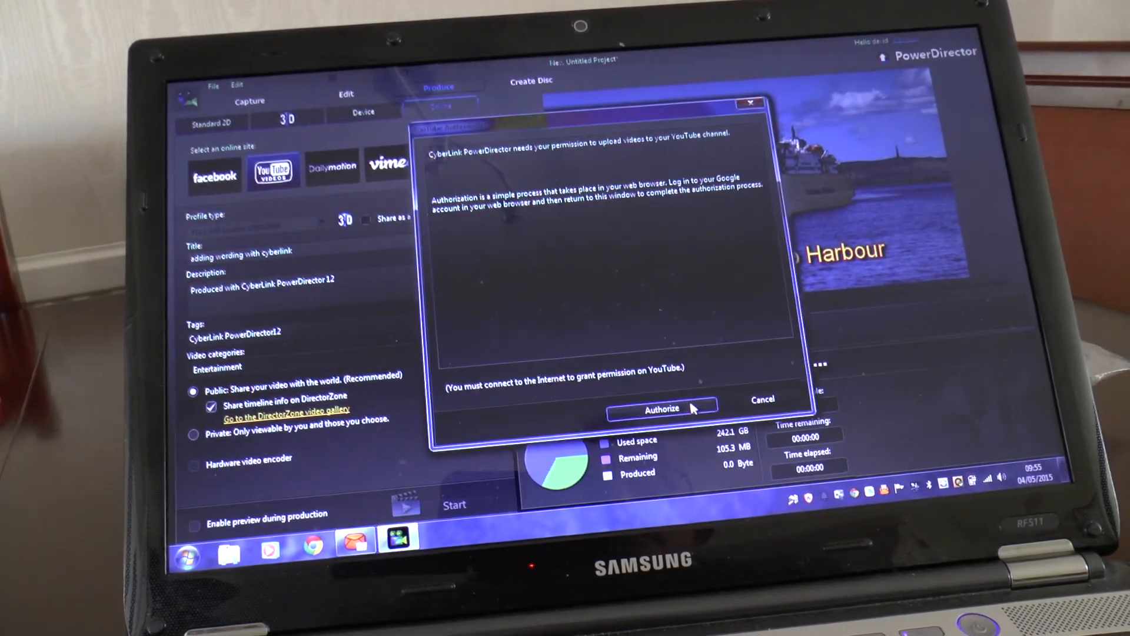
{"action": "left_click", "coordinate": [662, 409]}
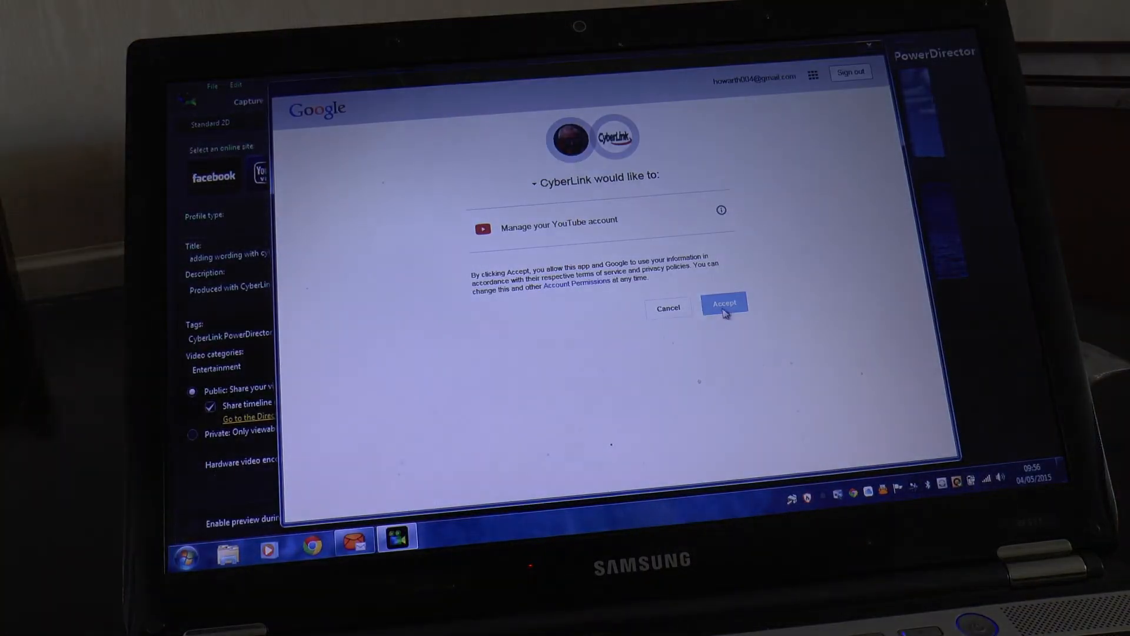
{"action": "left_click", "coordinate": [723, 302]}
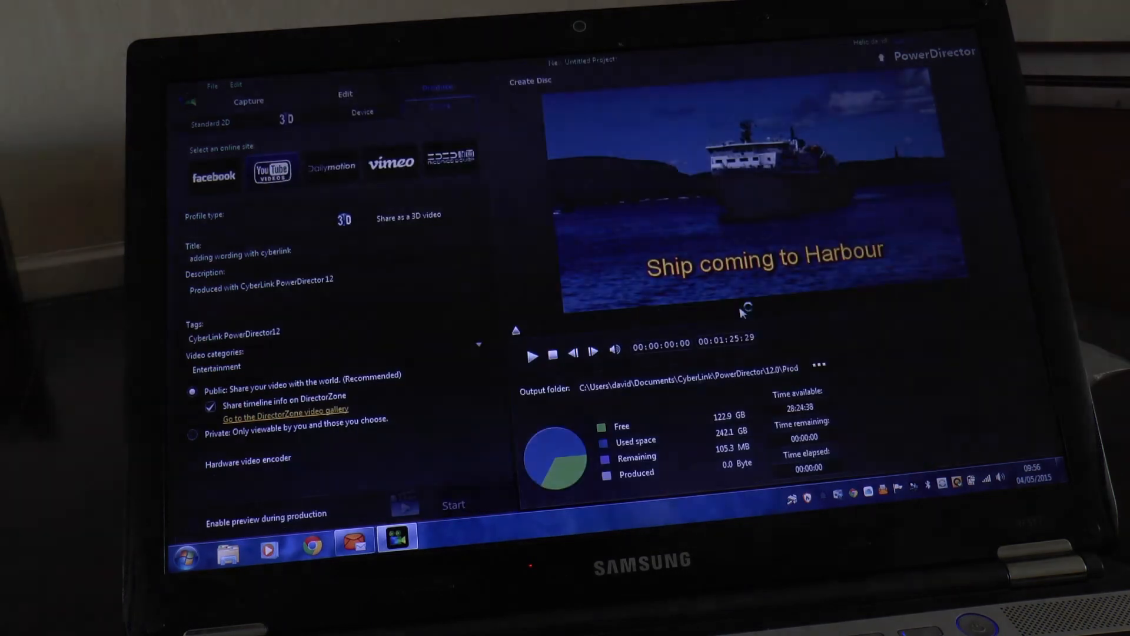
{"action": "left_click", "coordinate": [453, 504]}
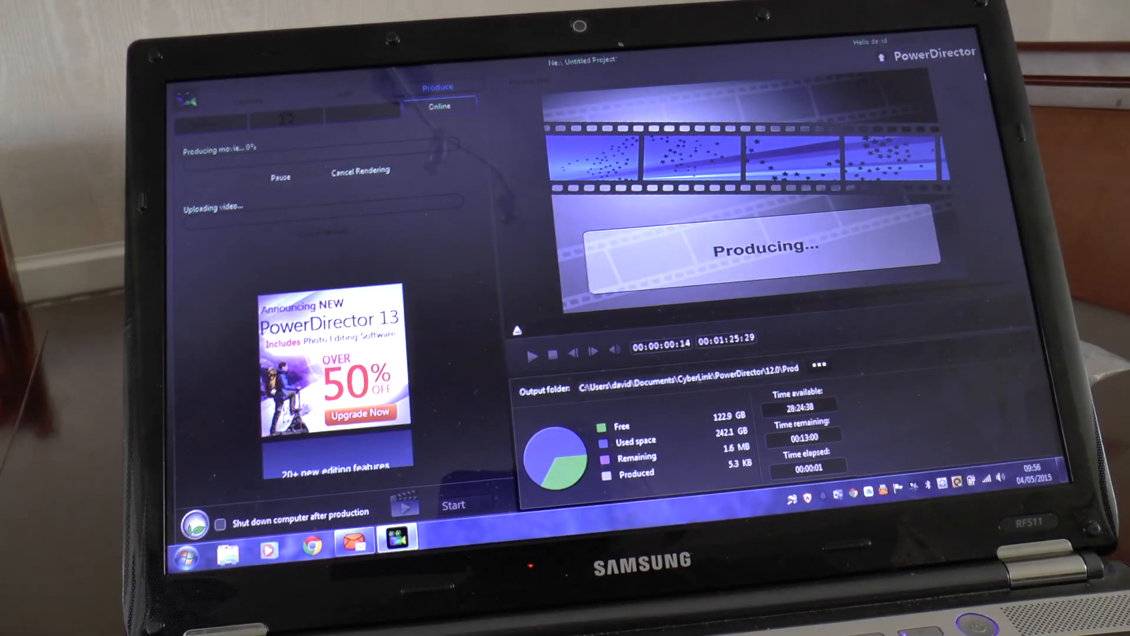